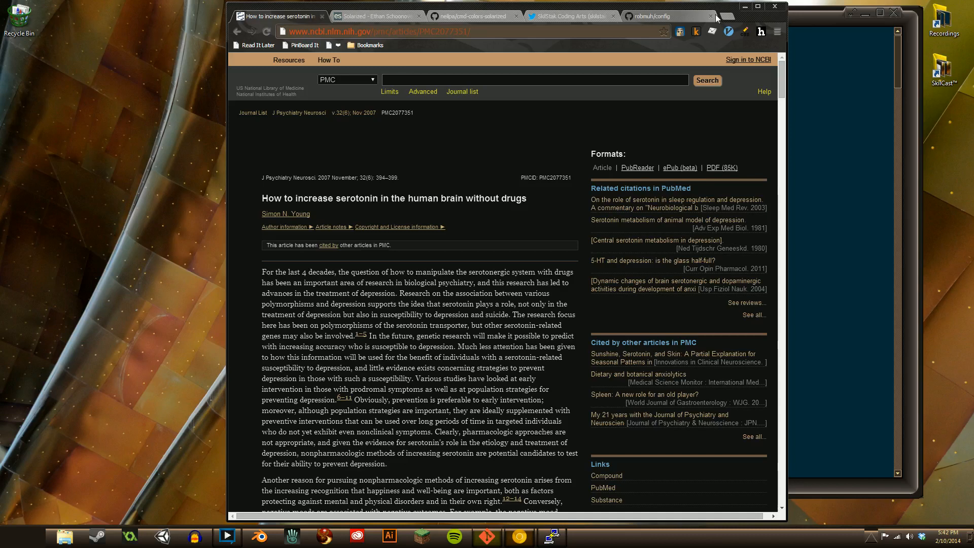
mouse_move(579, 26)
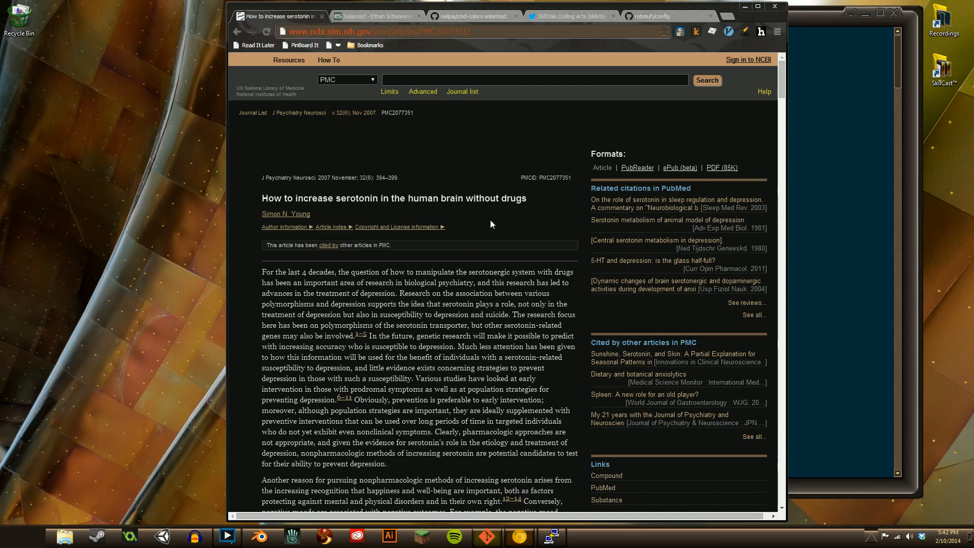
mouse_move(501, 230)
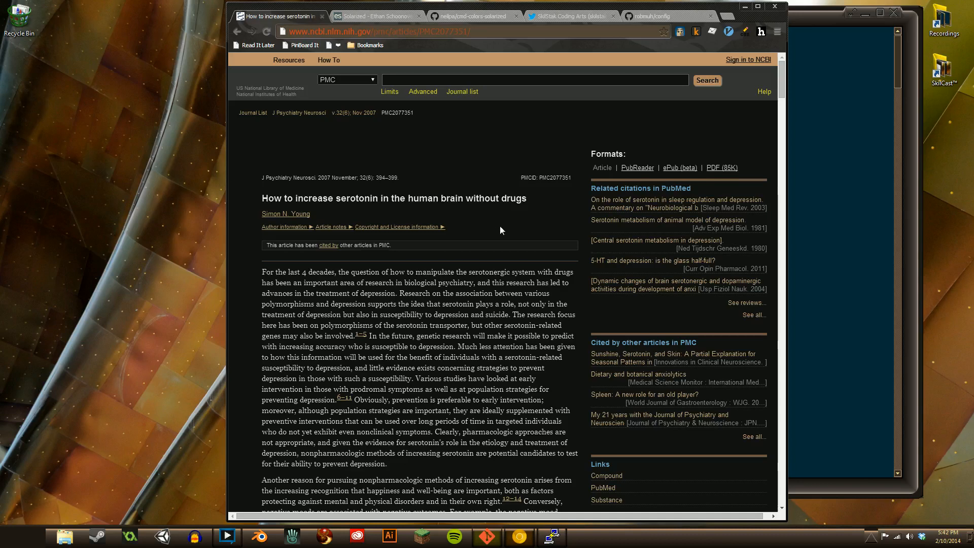
mouse_move(492, 229)
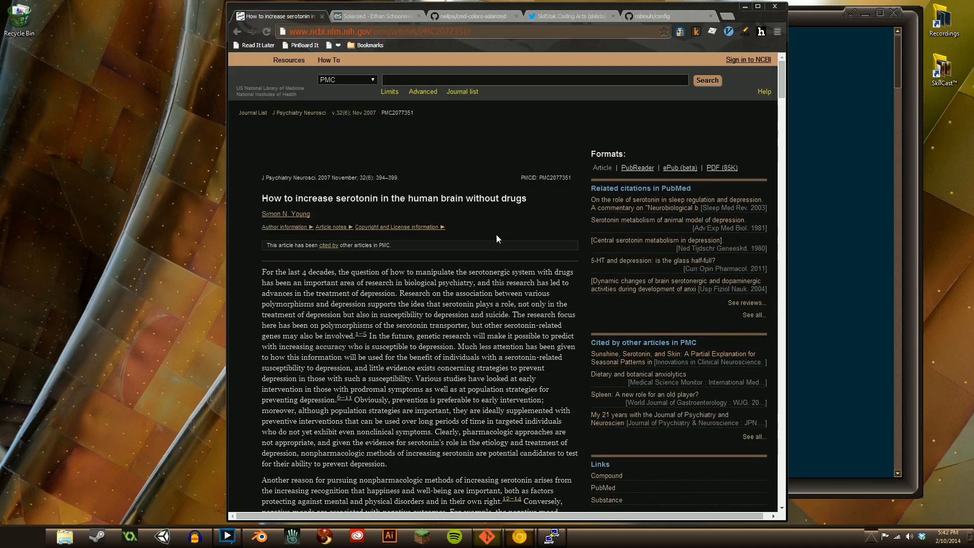
mouse_move(408, 175)
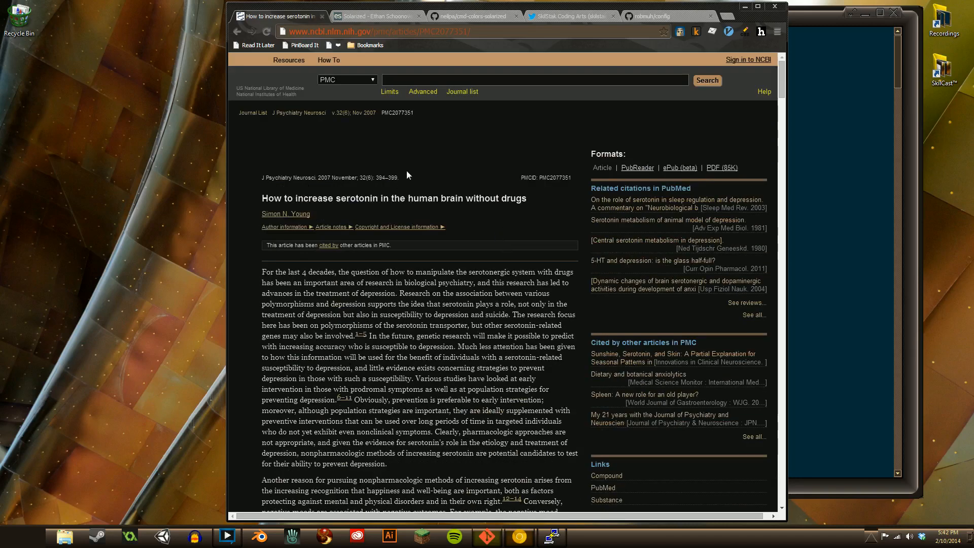
mouse_move(334, 127)
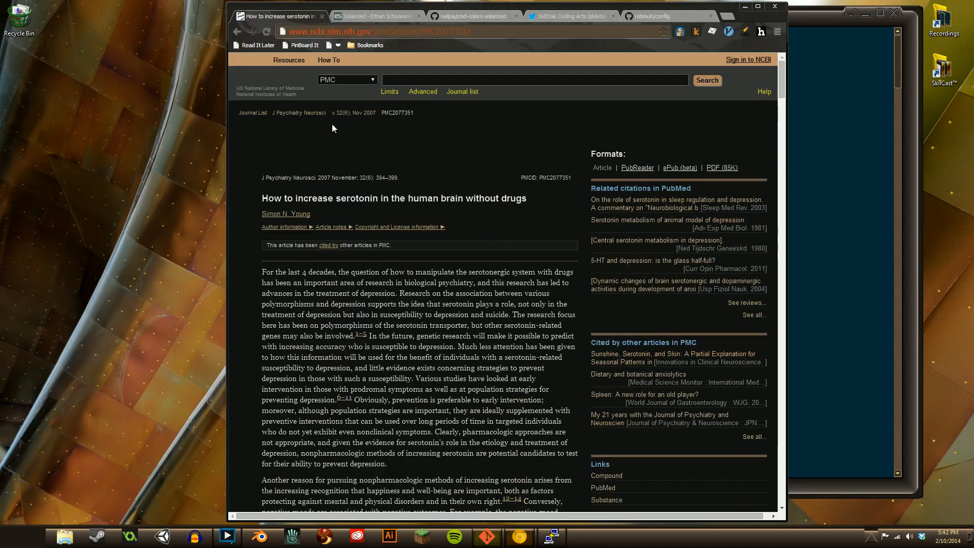
mouse_move(508, 238)
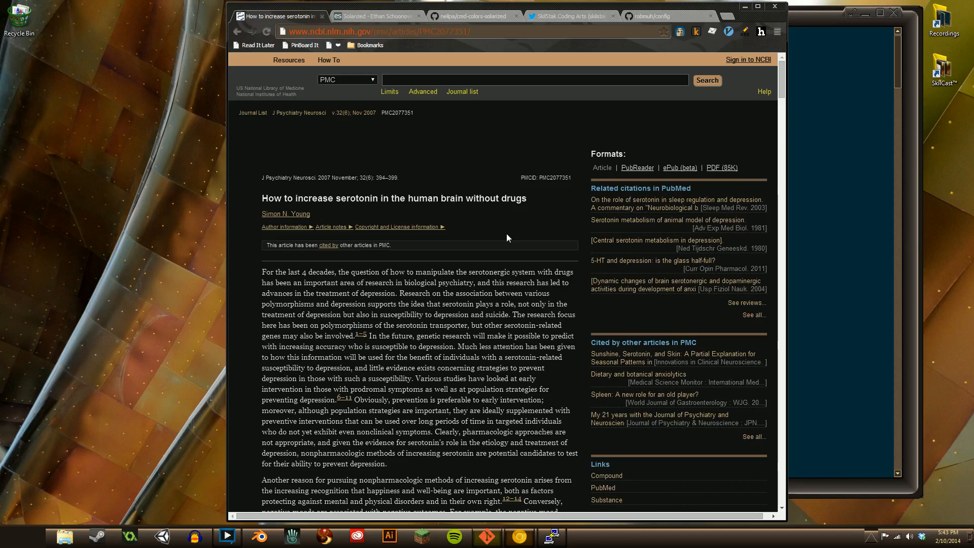
mouse_move(811, 298)
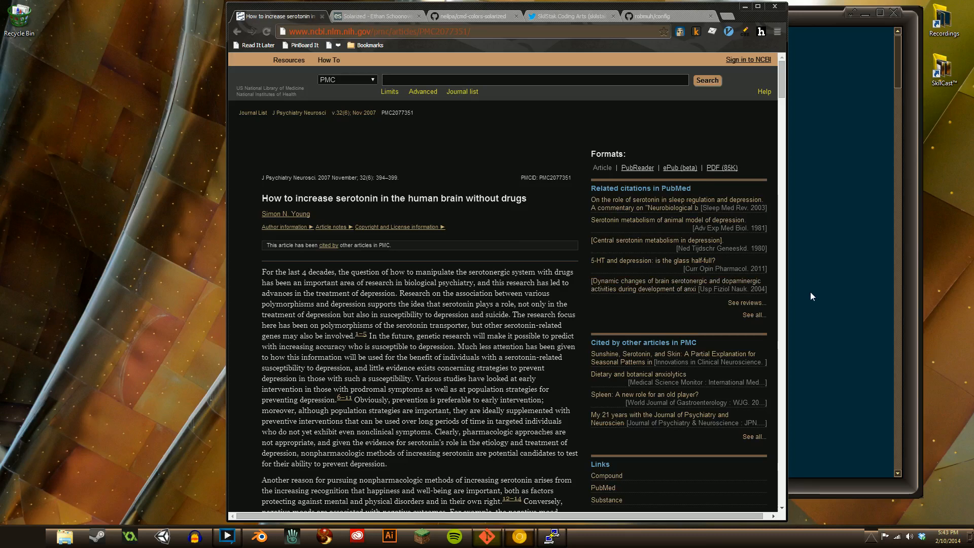
mouse_move(809, 297)
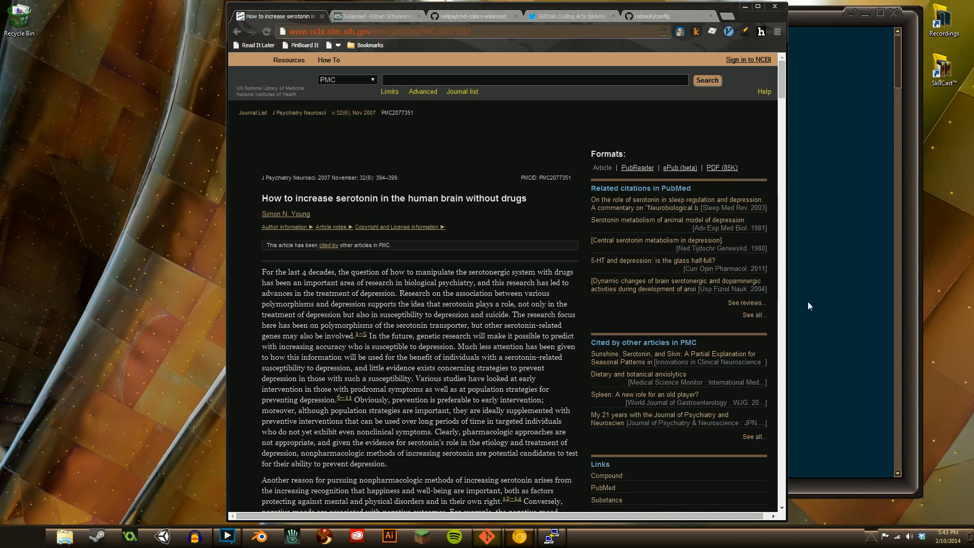
mouse_move(813, 306)
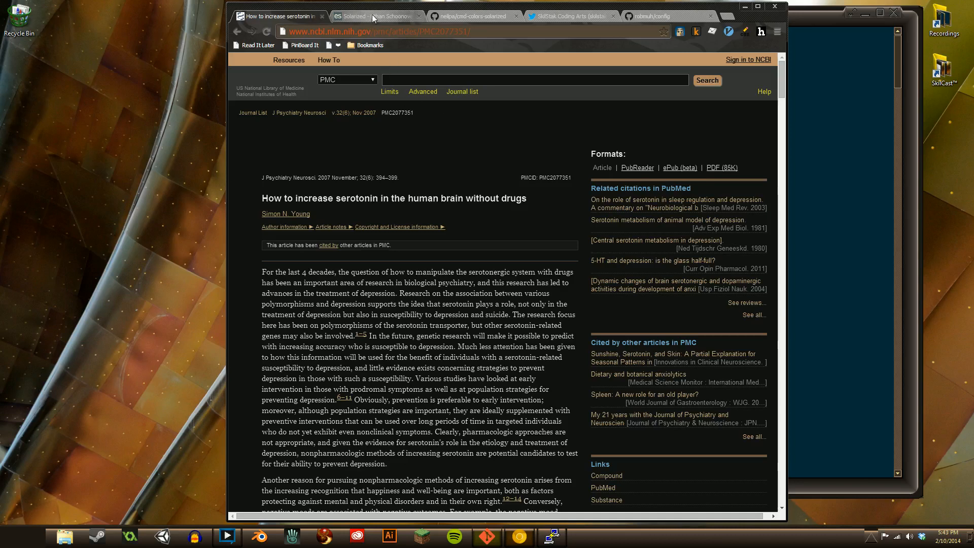
- Switch the Solarized scheme page to normal colours via the Hacker Vision override
click(372, 17)
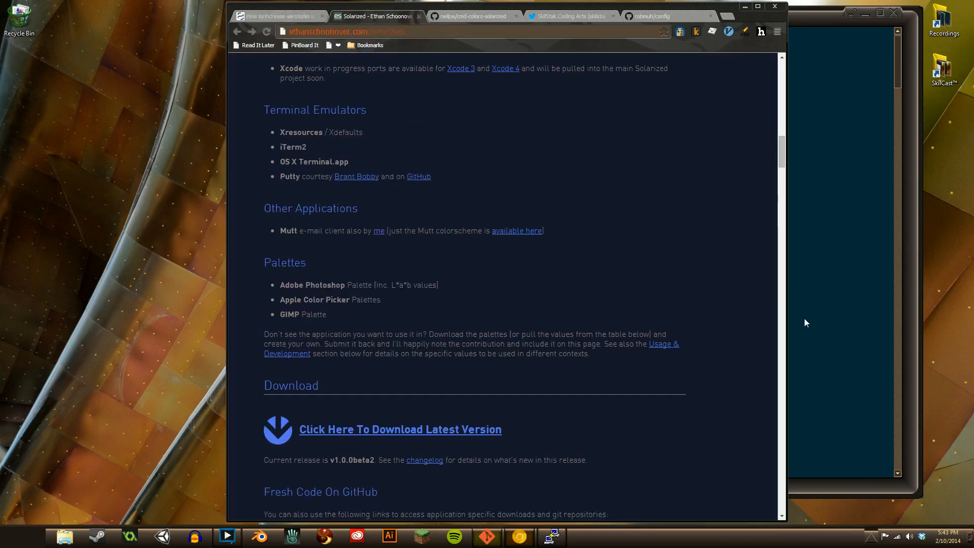
click(761, 31)
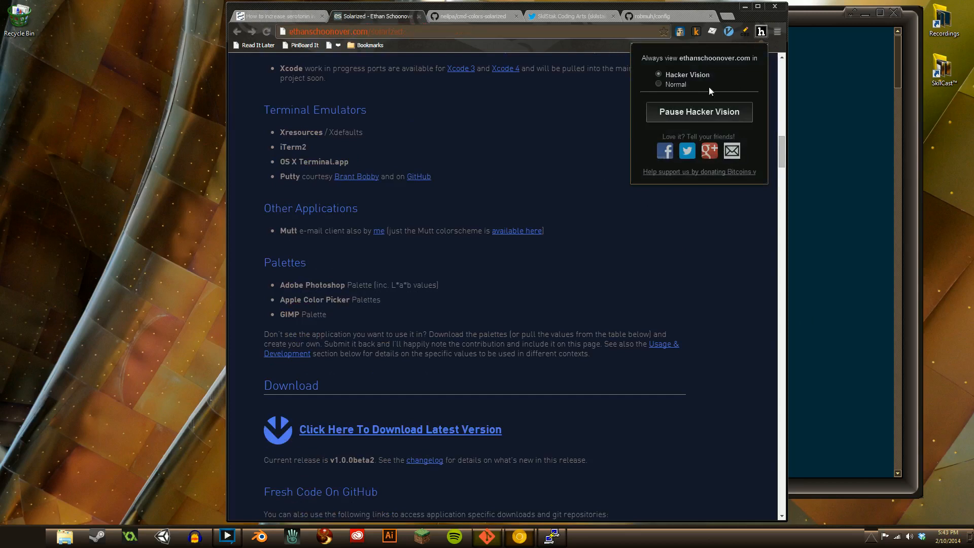
click(658, 84)
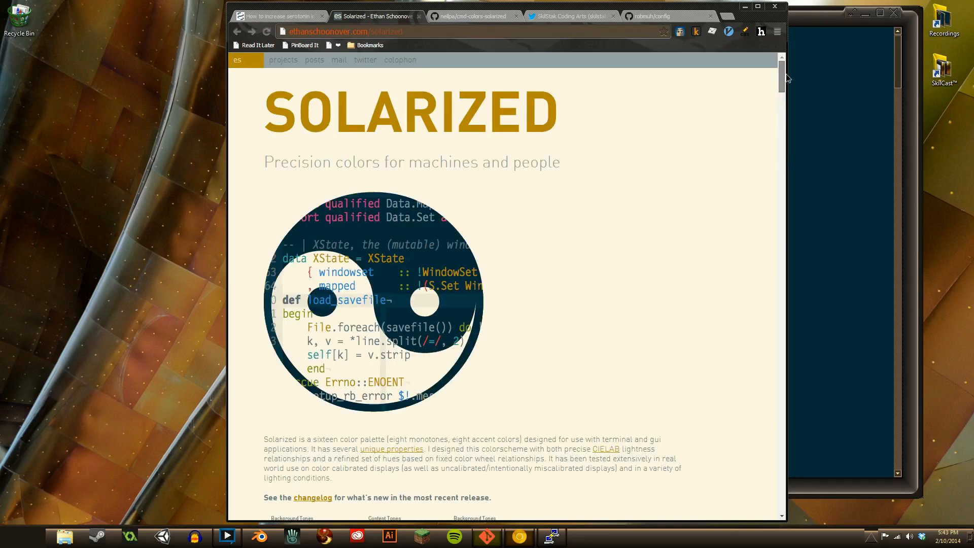
scroll(down, 3)
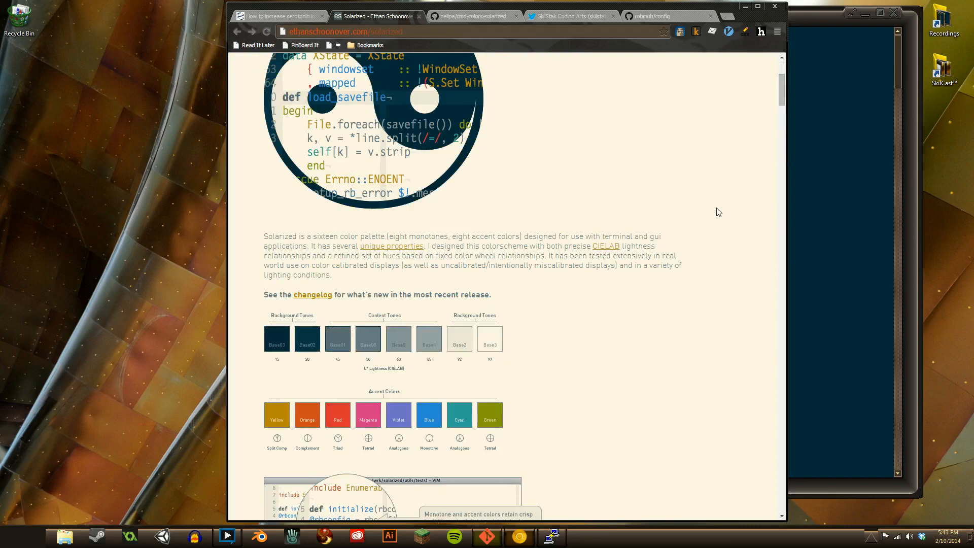
scroll(down, 3)
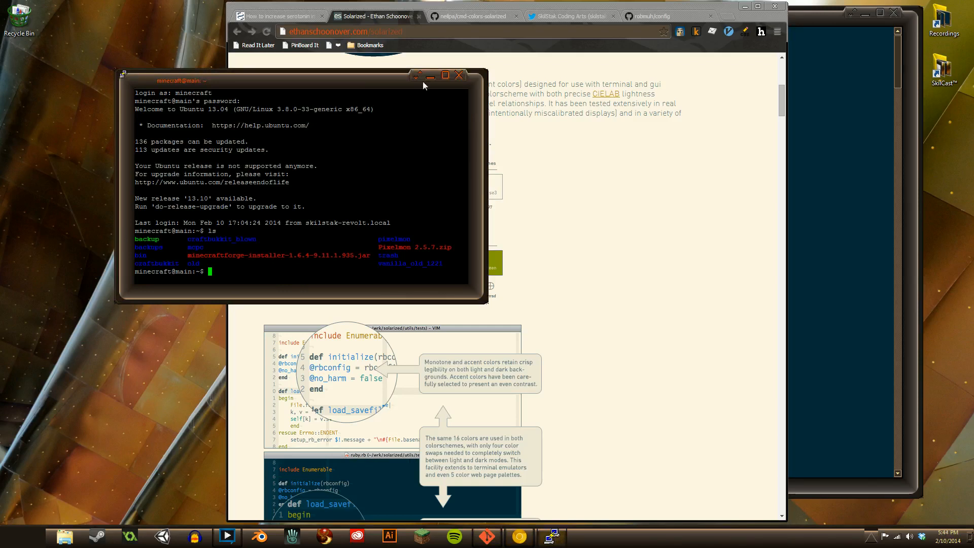
- Scroll down the Solarized page to its SCSS snippet and installation notes
click(459, 75)
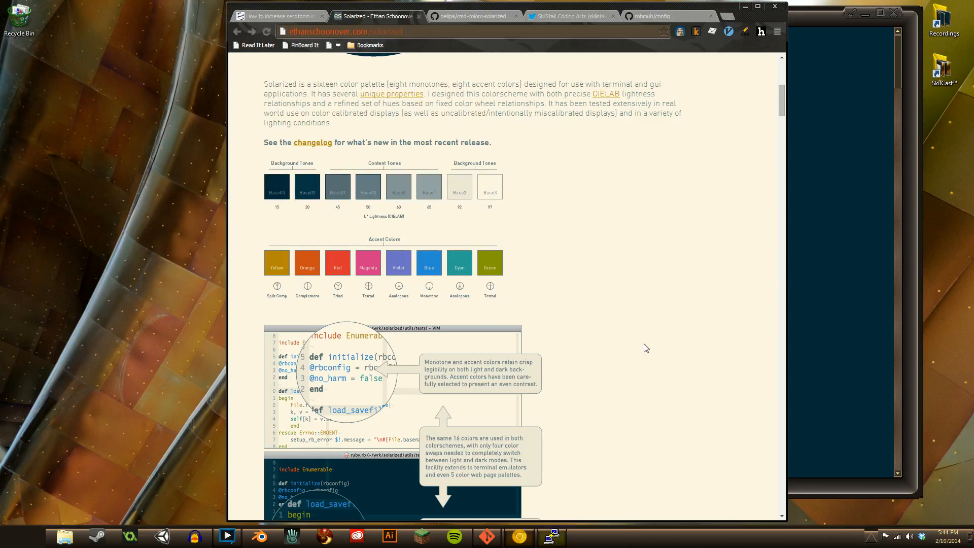
mouse_move(659, 345)
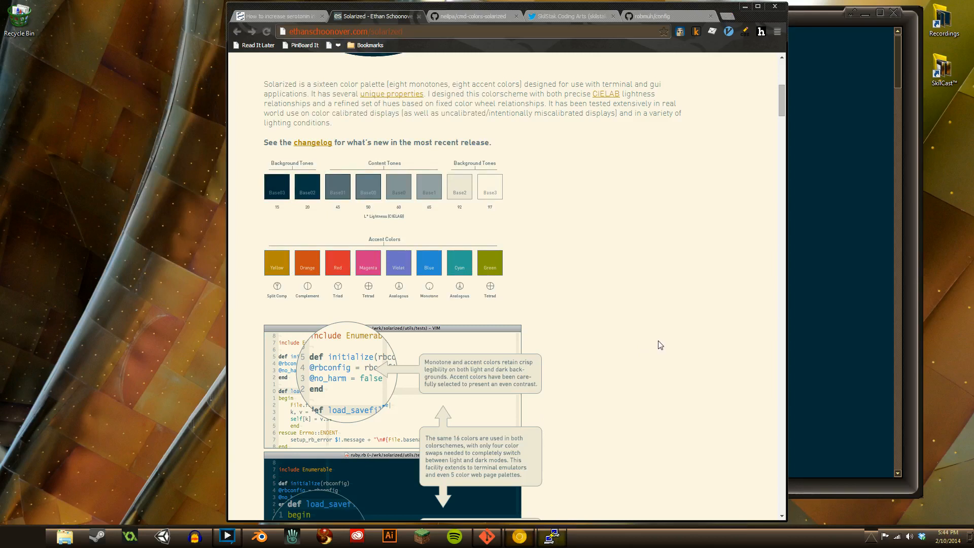
scroll(down, 3)
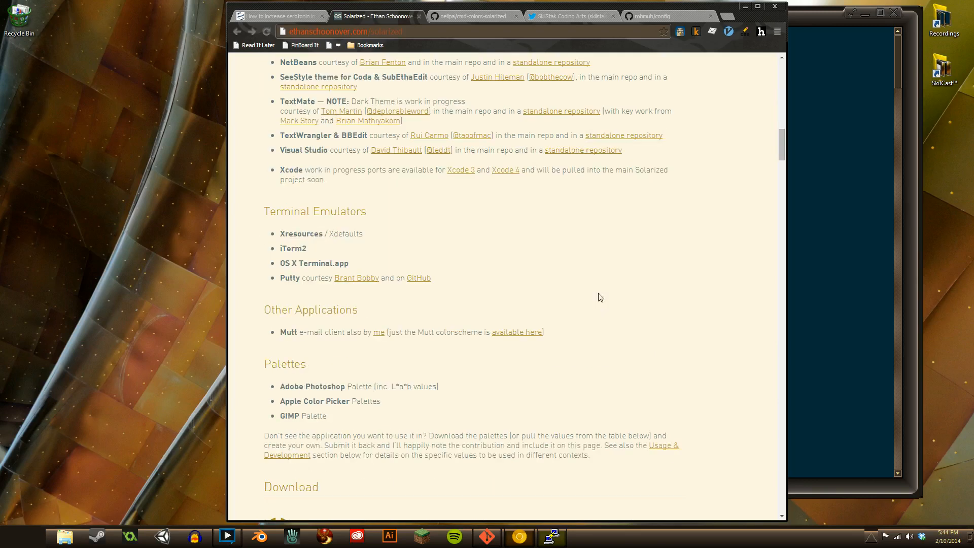
scroll(down, 3)
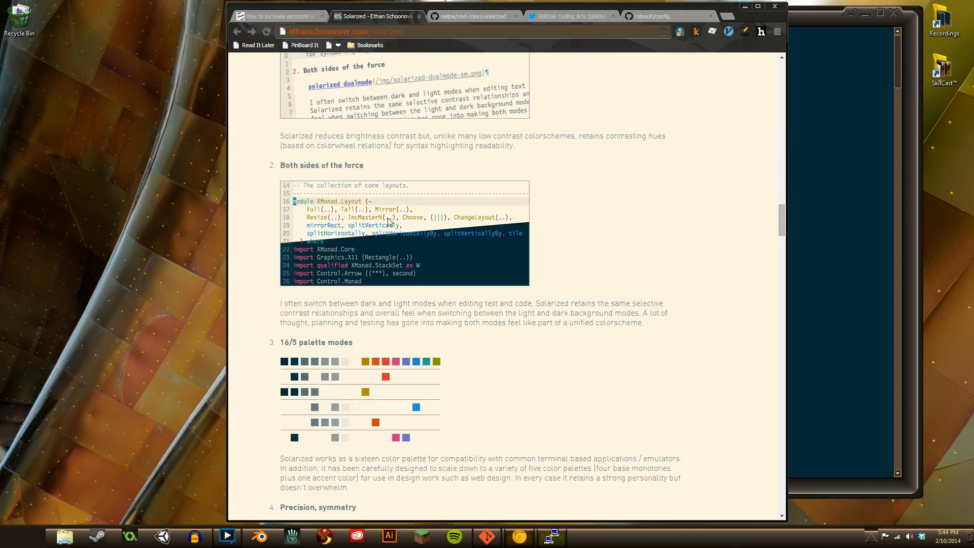
mouse_move(442, 257)
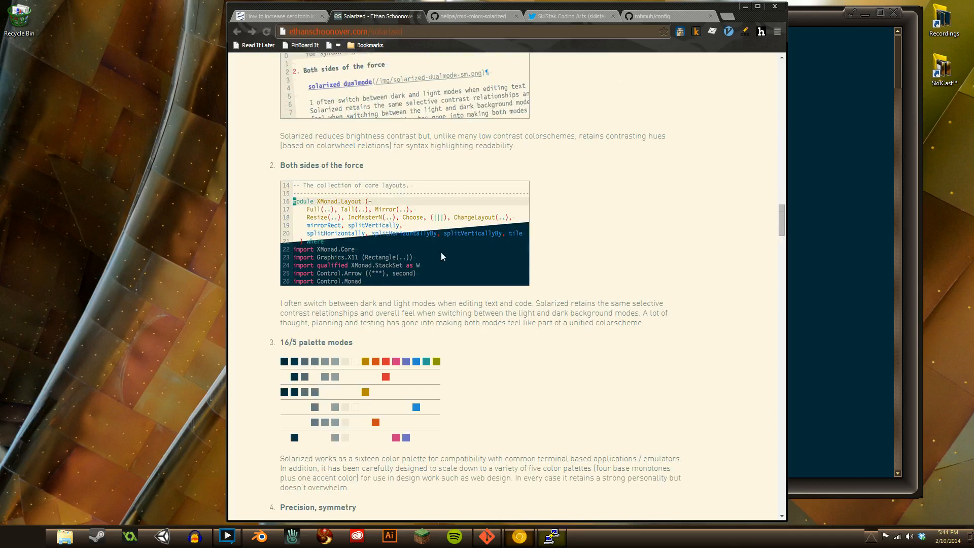
mouse_move(475, 290)
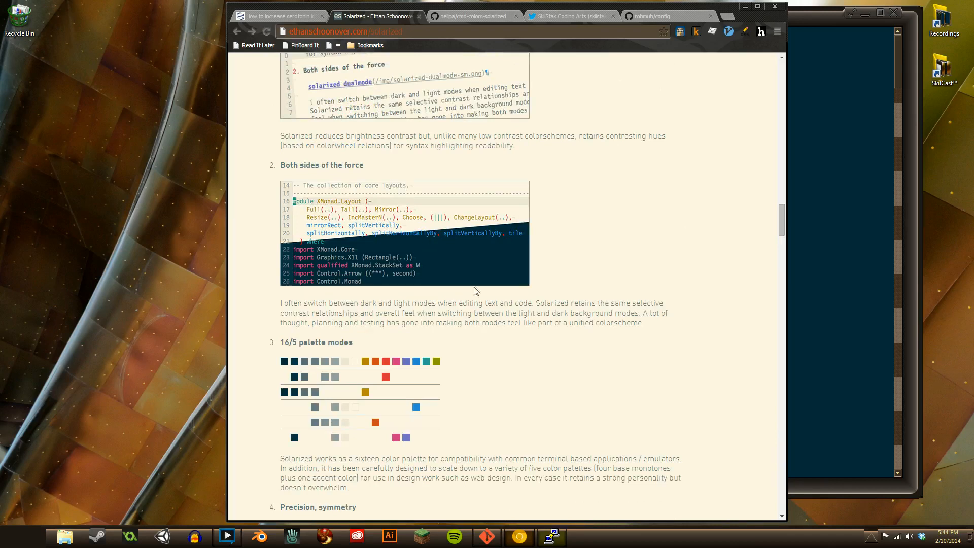
scroll(down, 3)
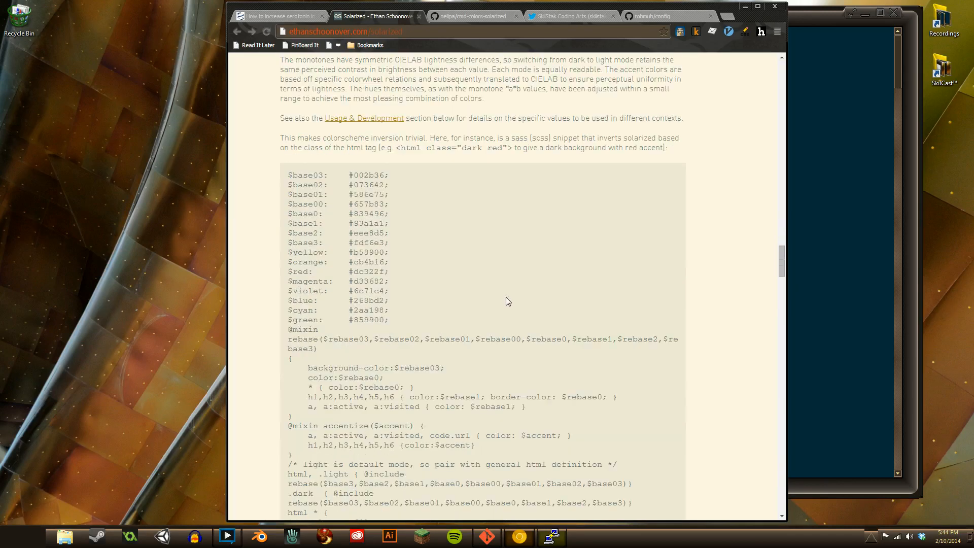
scroll(down, 3)
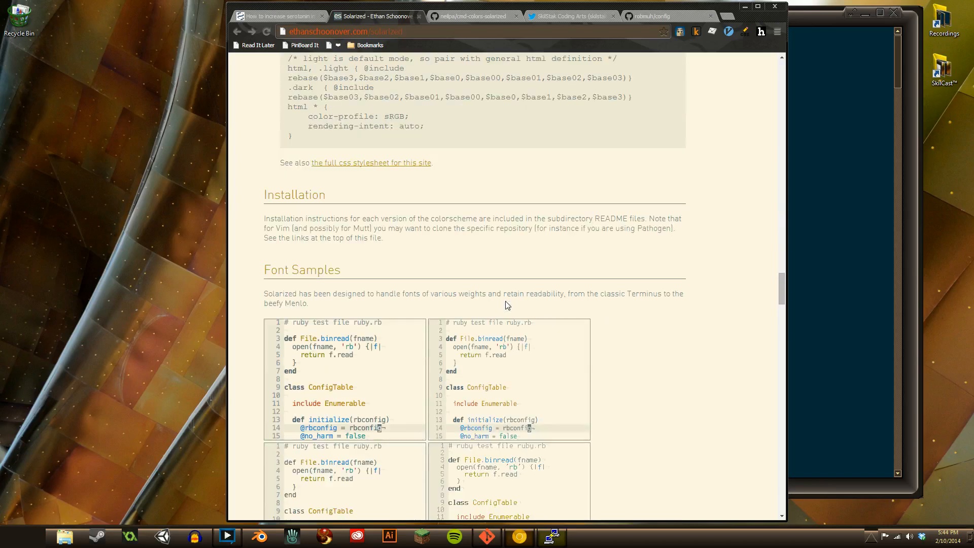
scroll(down, 3)
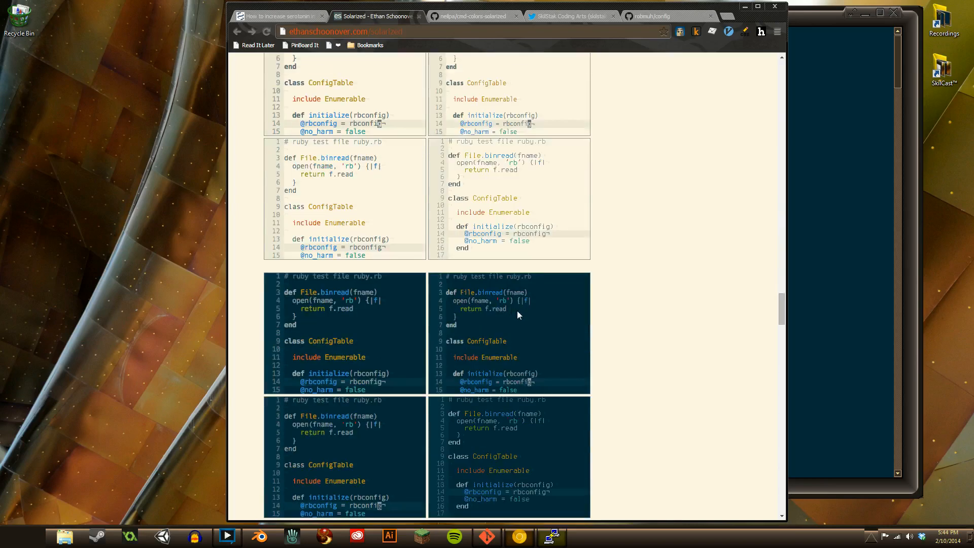
scroll(down, 3)
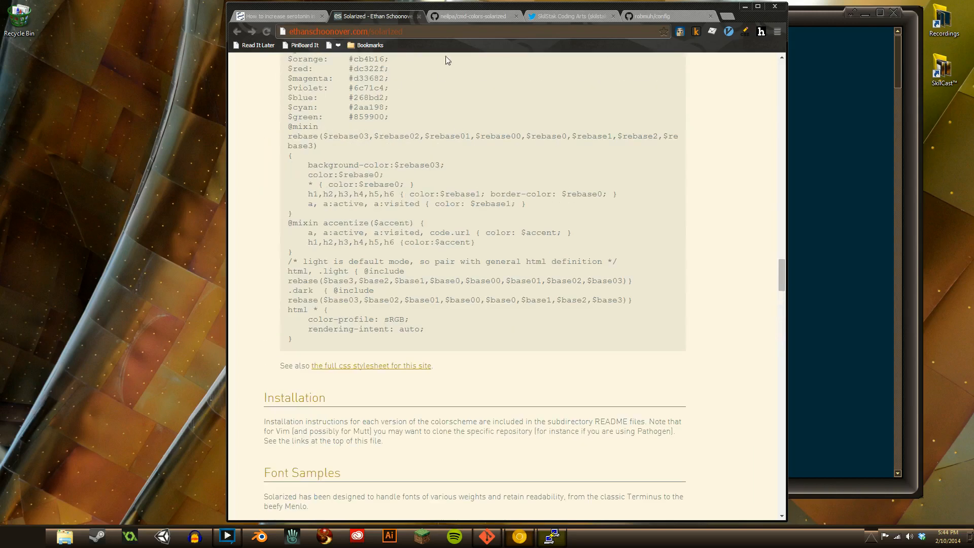
- View solarized-dark.reg in the cmd-colors-solarized repository on GitHub
click(478, 16)
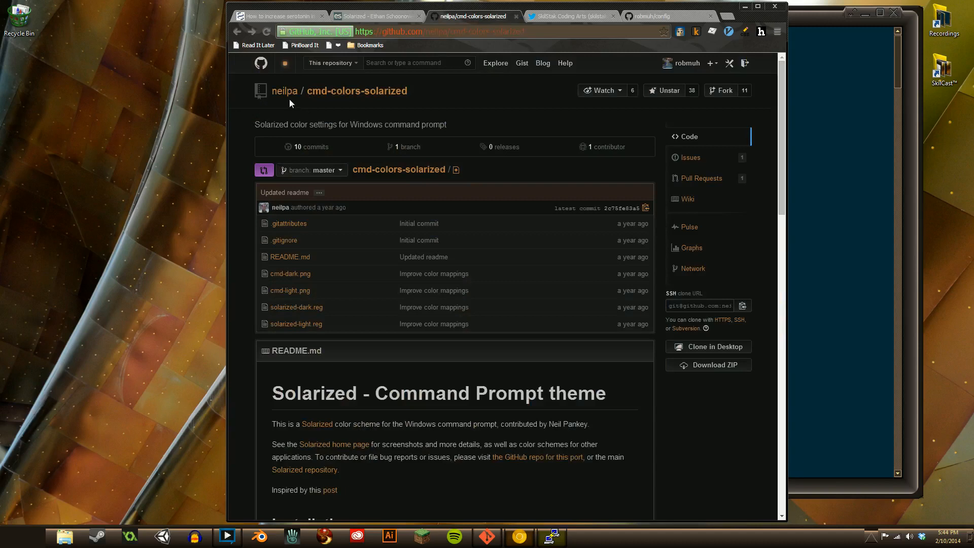
mouse_move(361, 165)
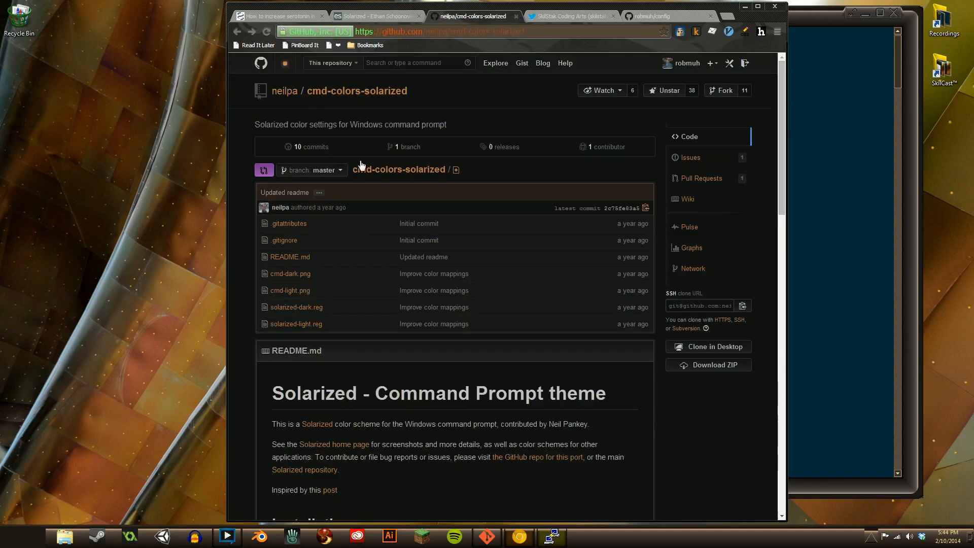
mouse_move(568, 366)
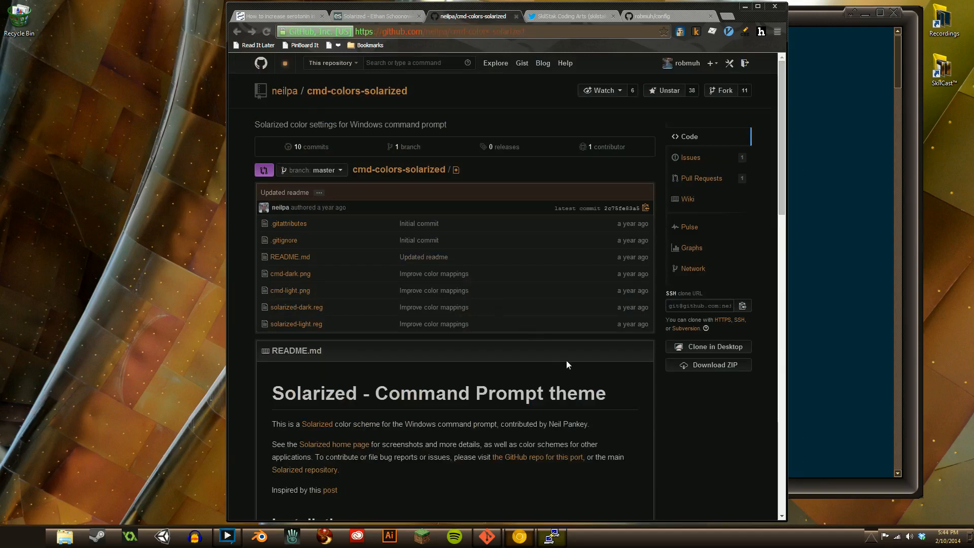
mouse_move(499, 350)
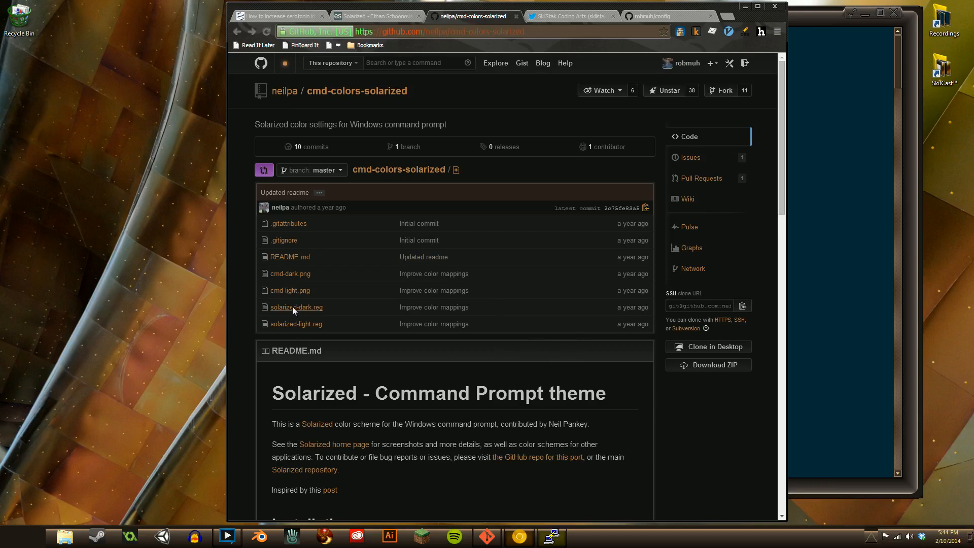
click(296, 307)
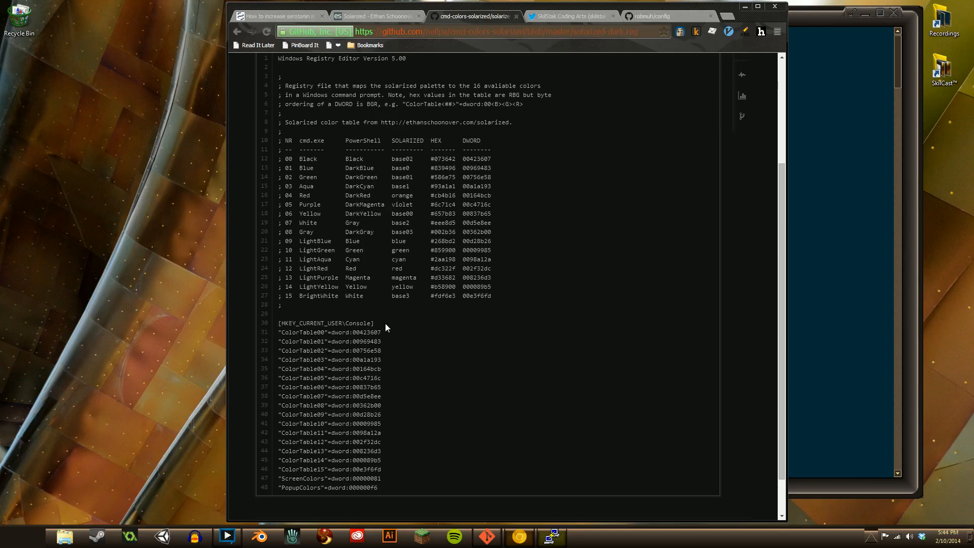
mouse_move(746, 317)
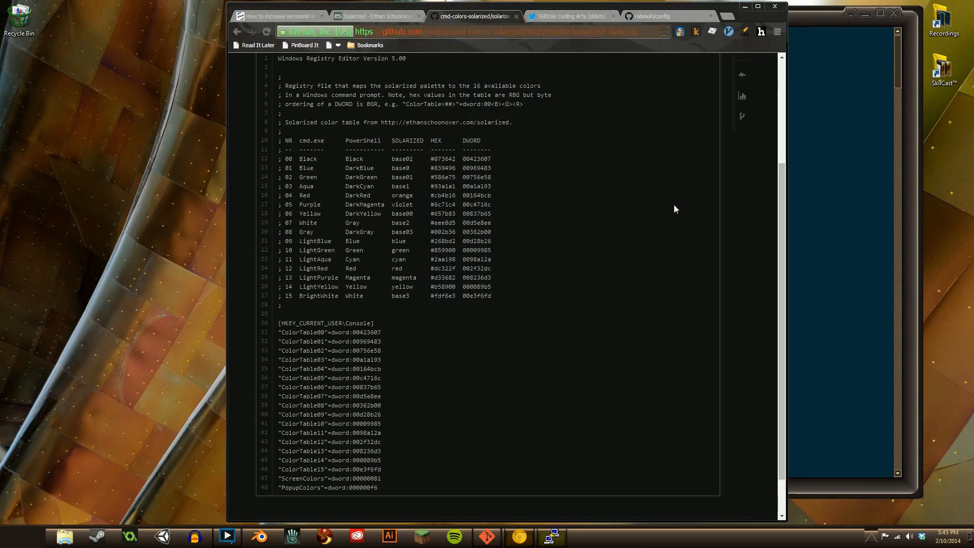
mouse_move(391, 242)
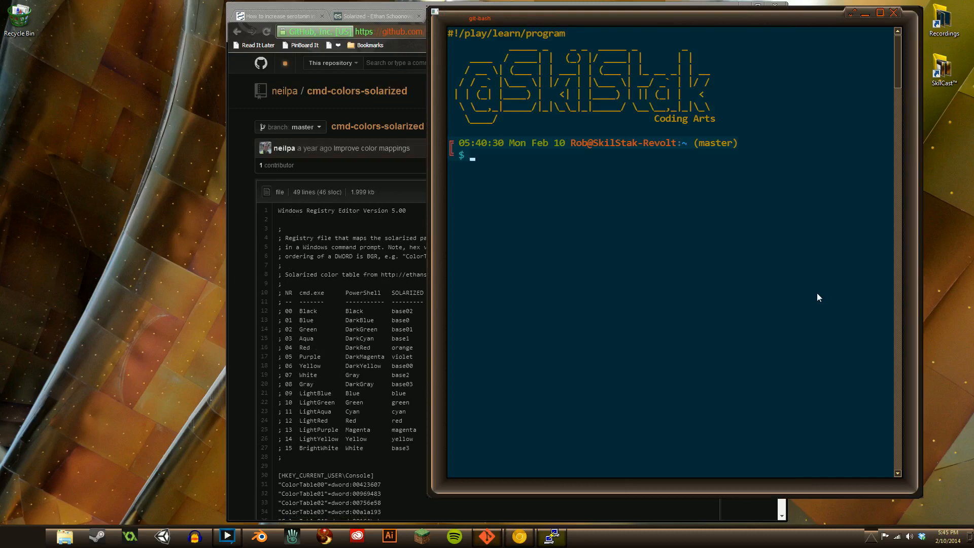
- Run git clone with the pasted SSH URL for cmd-colors-solarized, enabling Quick Edit Mode
text(git clone)
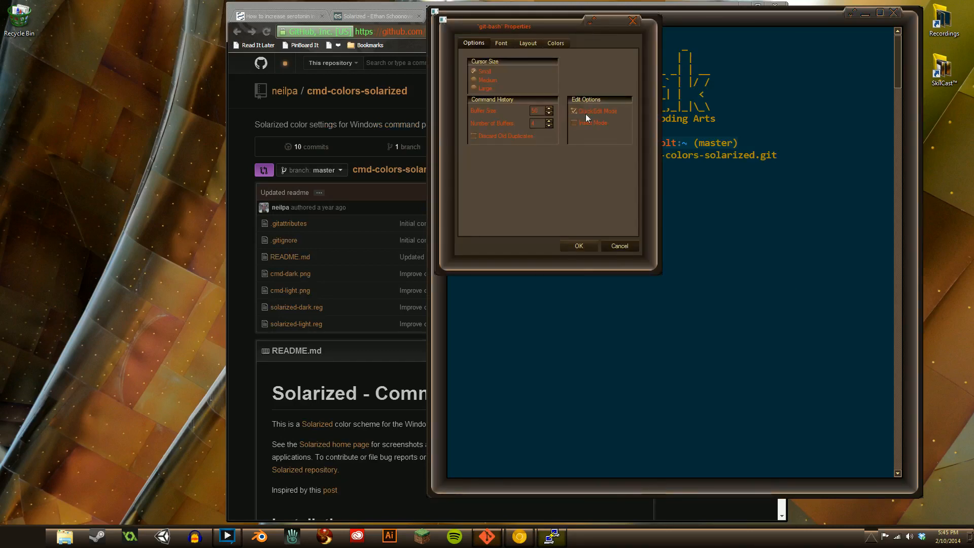
click(579, 246)
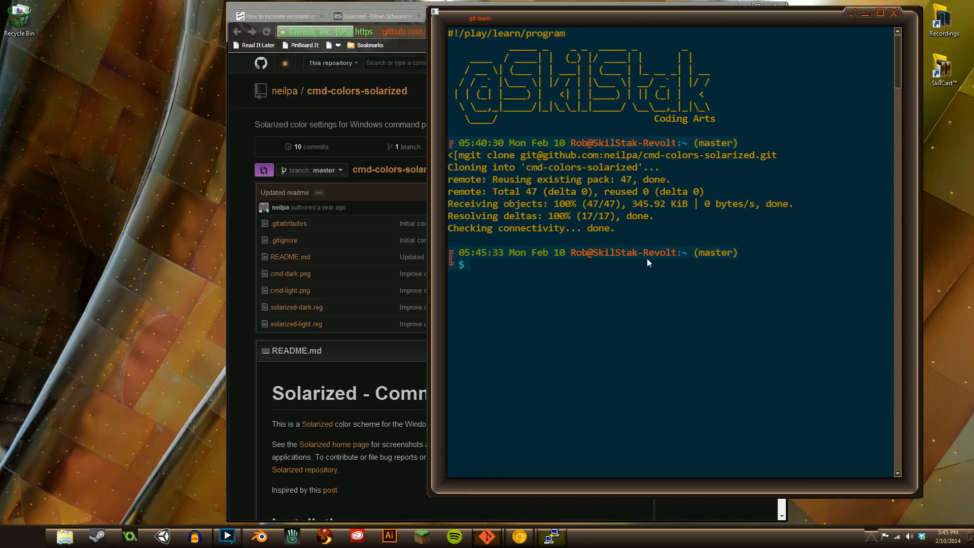
- Enter cmd-colors-solarized, view README.md in vi, and locate regedit with which
text(cd cmd-colors-solarized/)
text(ls)
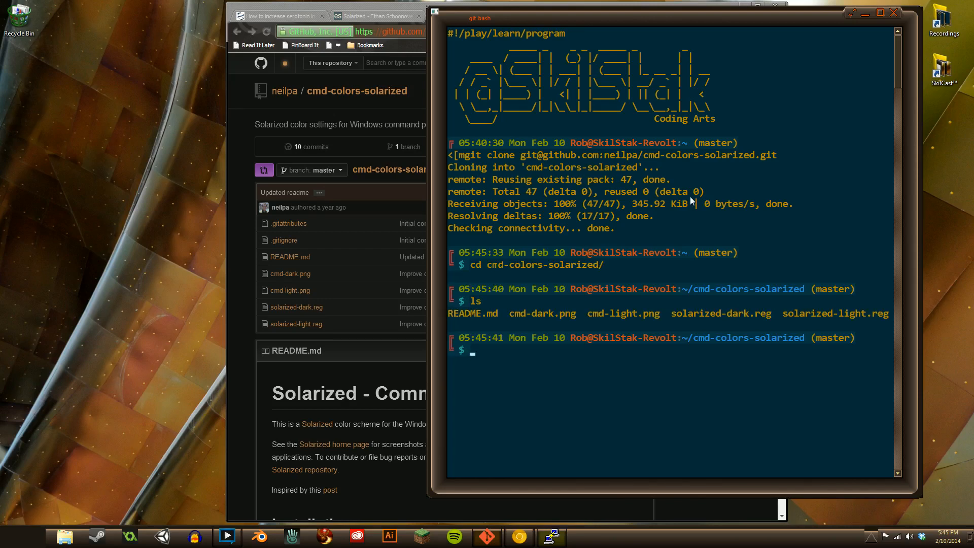
text(vi README.md)
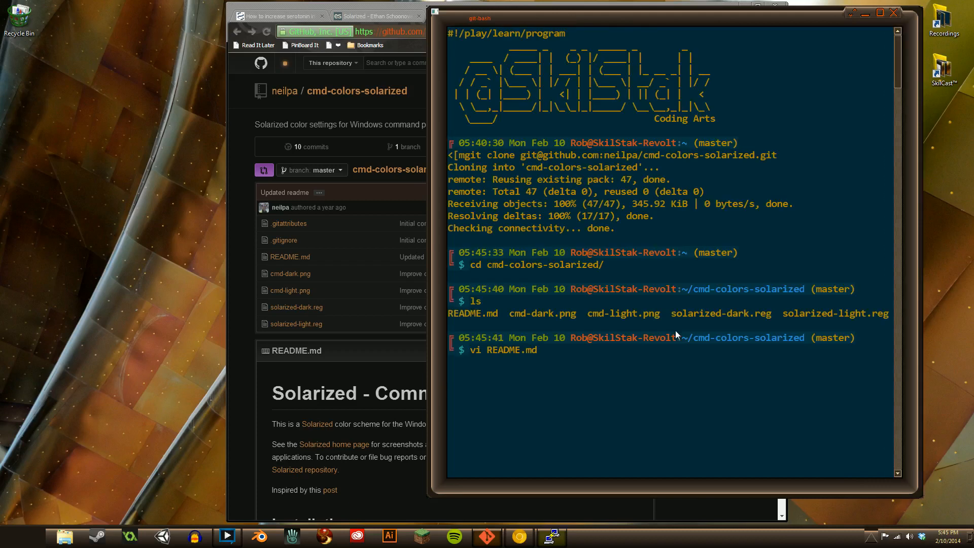
text(which reged)
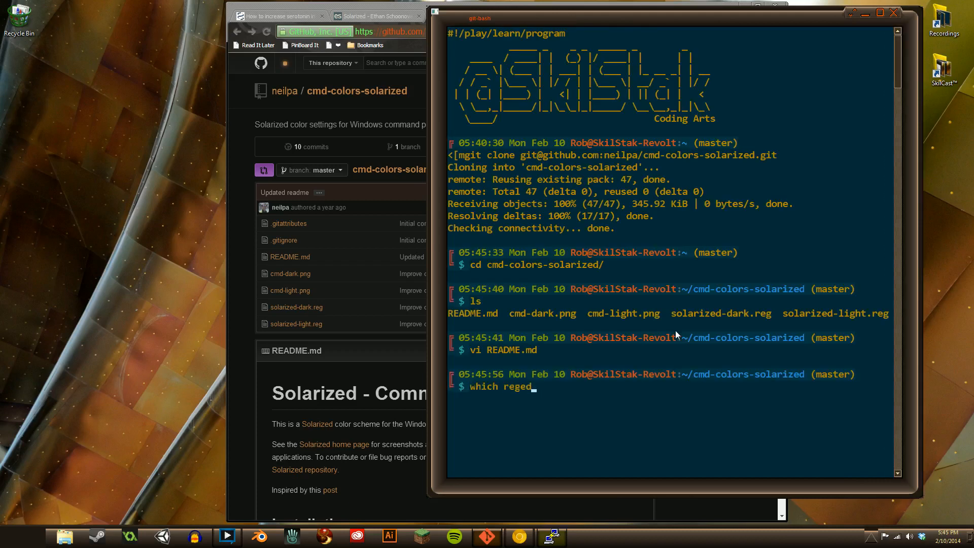
key(Enter)
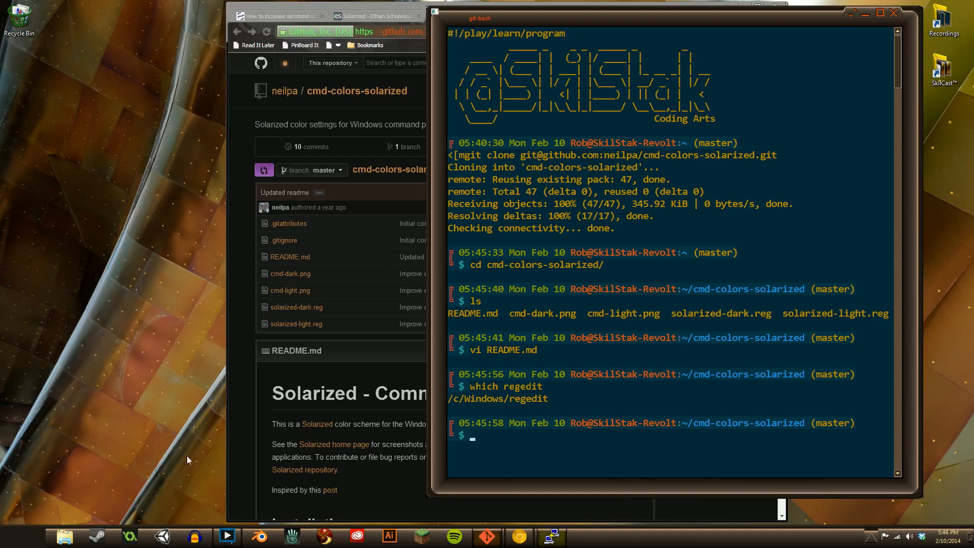
- Launch regedit from a Start menu search for "reg" and begin importing a registry file
click(57, 543)
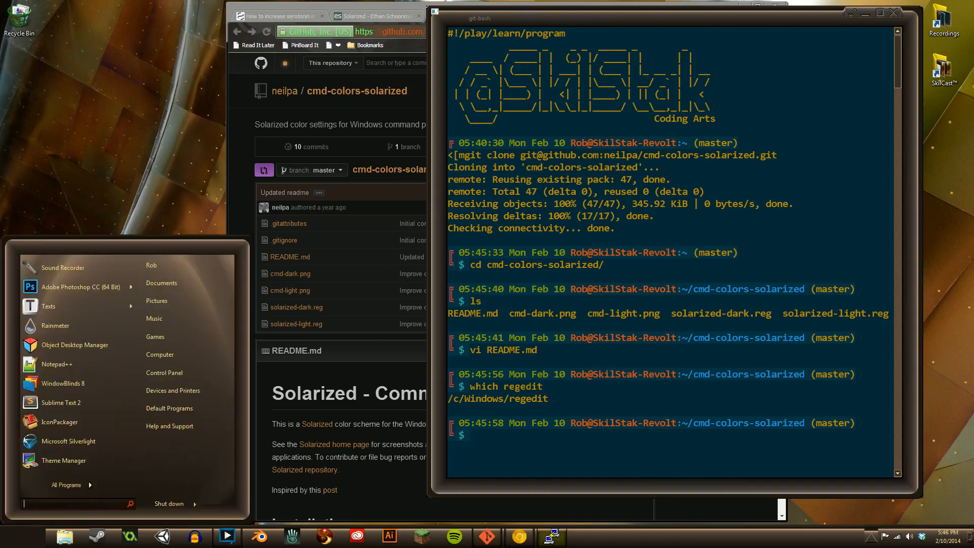
text(reg)
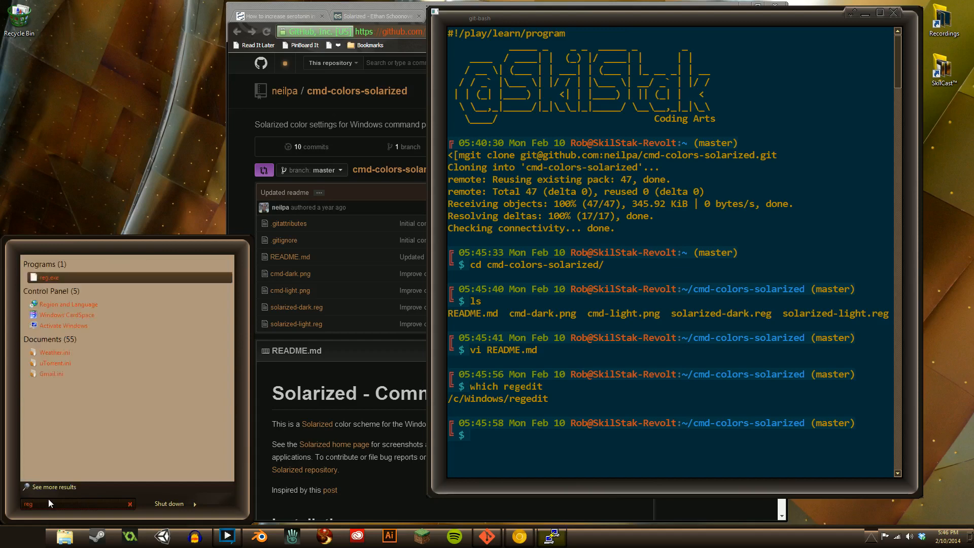
click(49, 277)
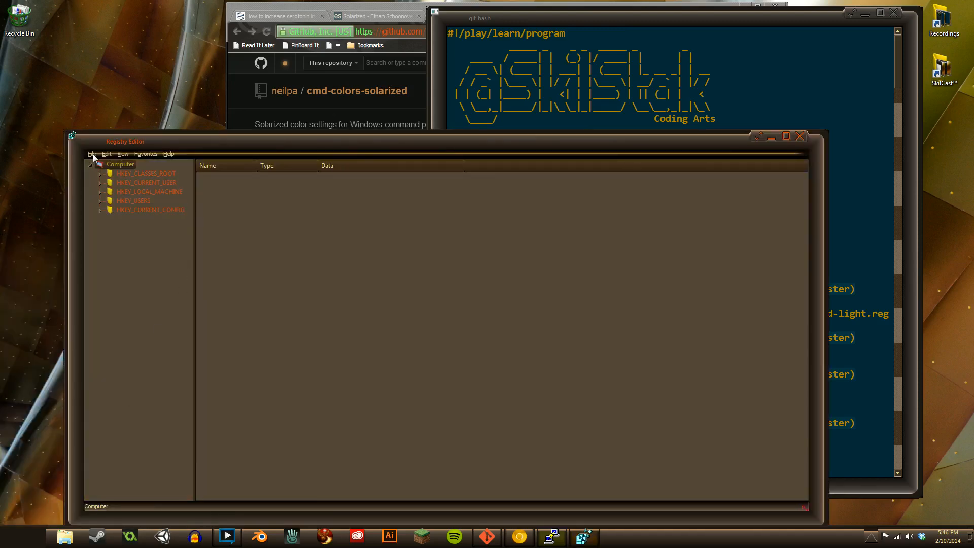
click(92, 154)
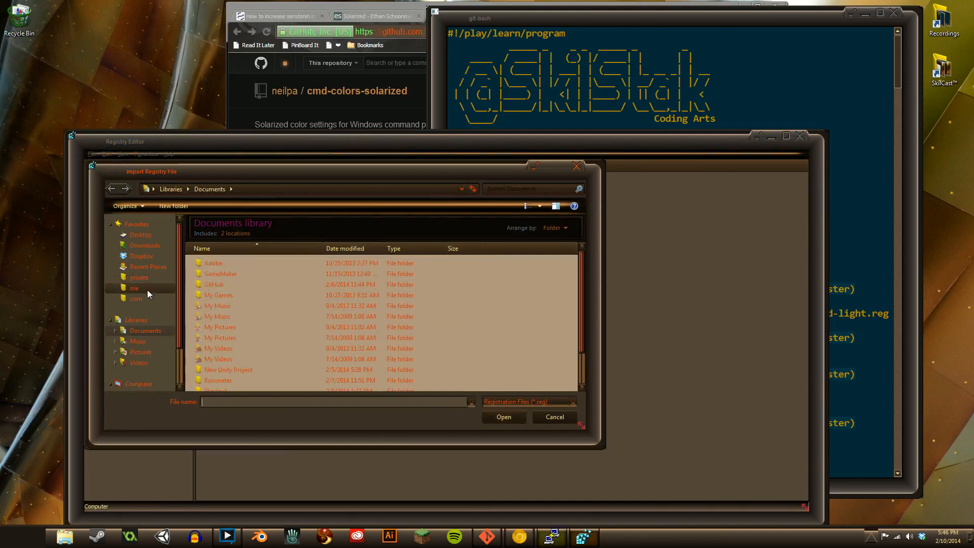
mouse_move(149, 274)
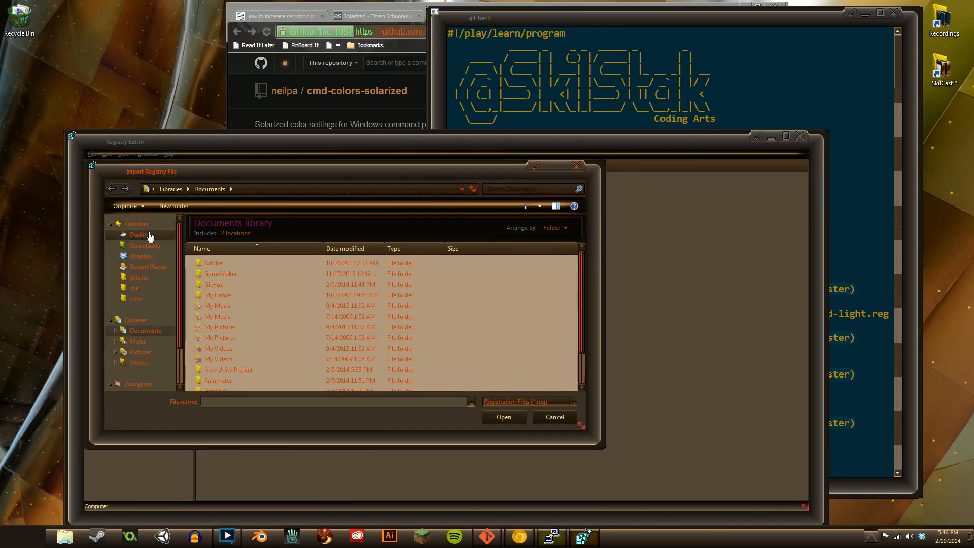
- Navigate the Import dialog to the cmd-colors-solarized folder under the Rob user folder
click(140, 234)
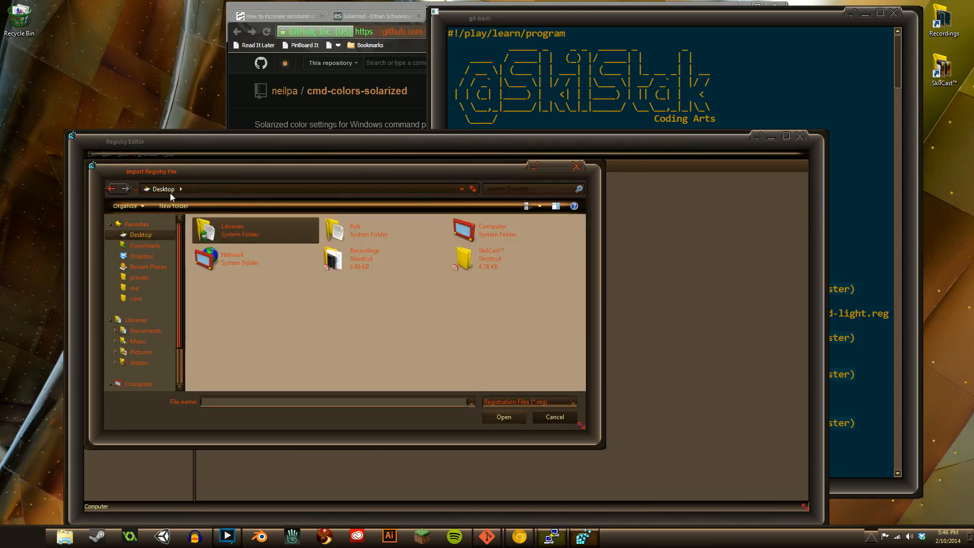
click(181, 189)
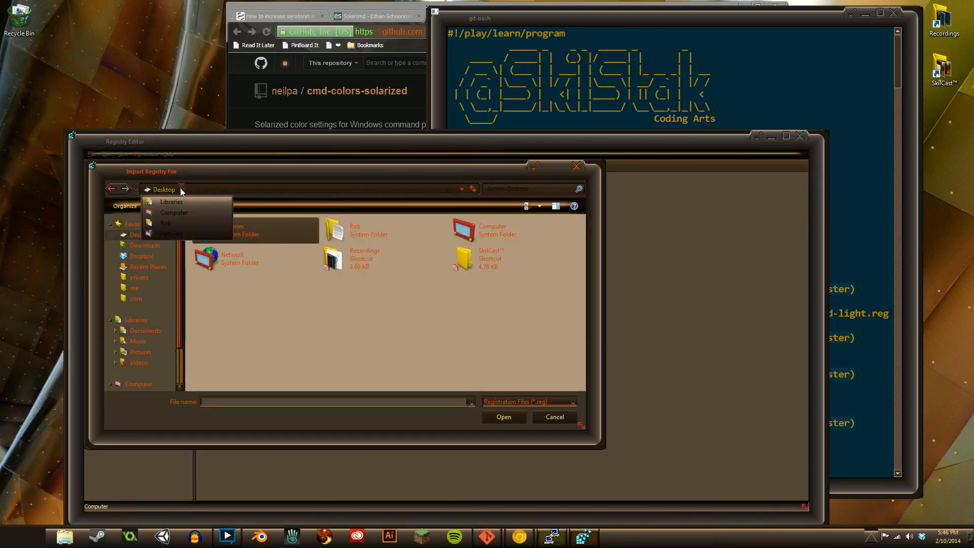
click(165, 223)
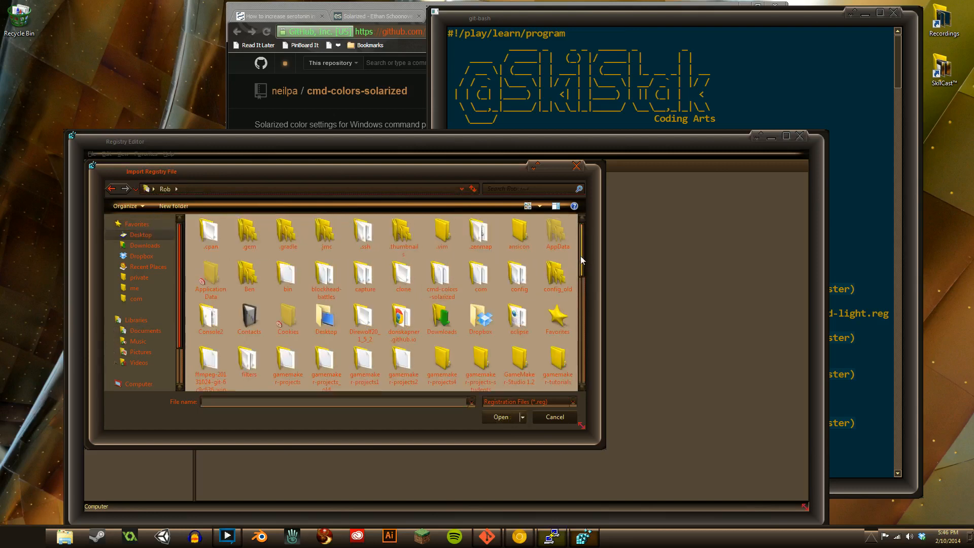
scroll(down, 3)
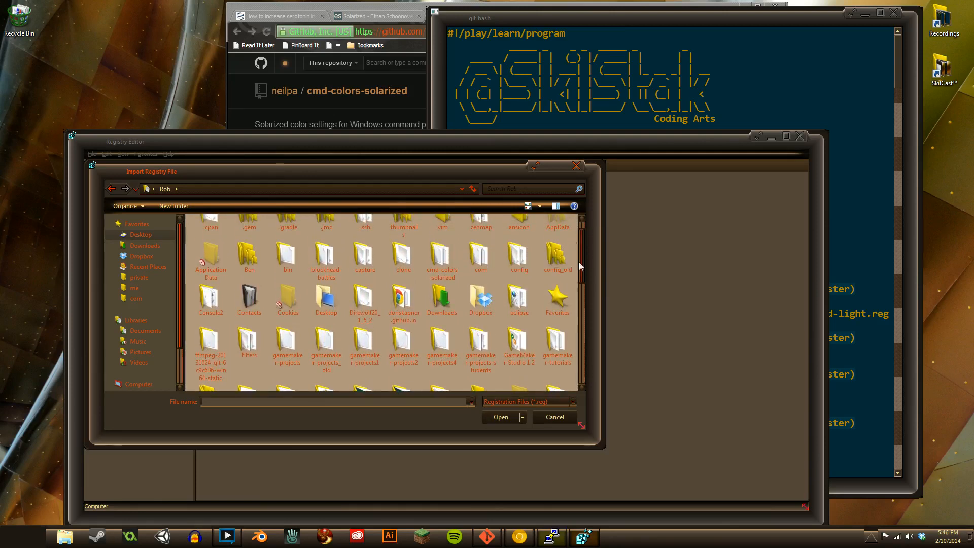
double_click(442, 260)
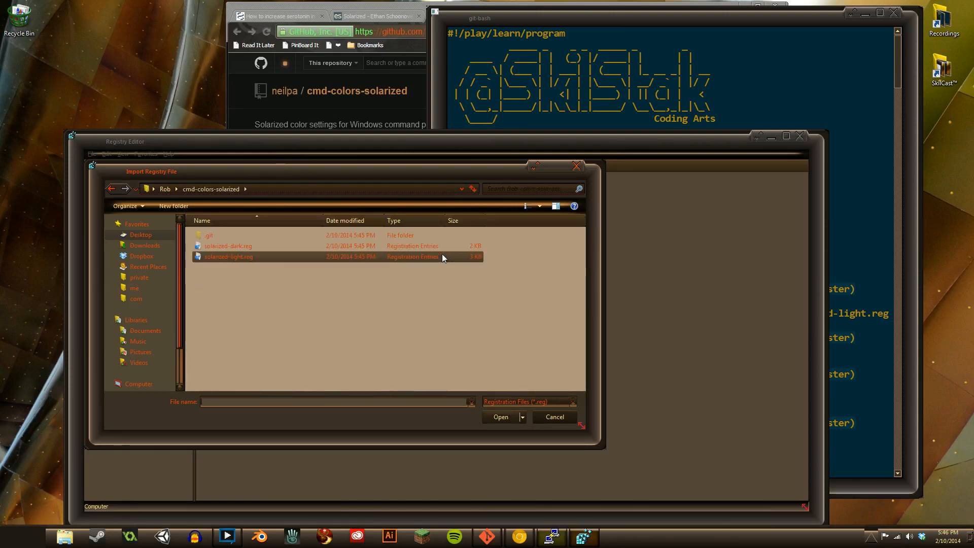
- Import solarized-dark.reg into the registry and acknowledge the success message
click(329, 342)
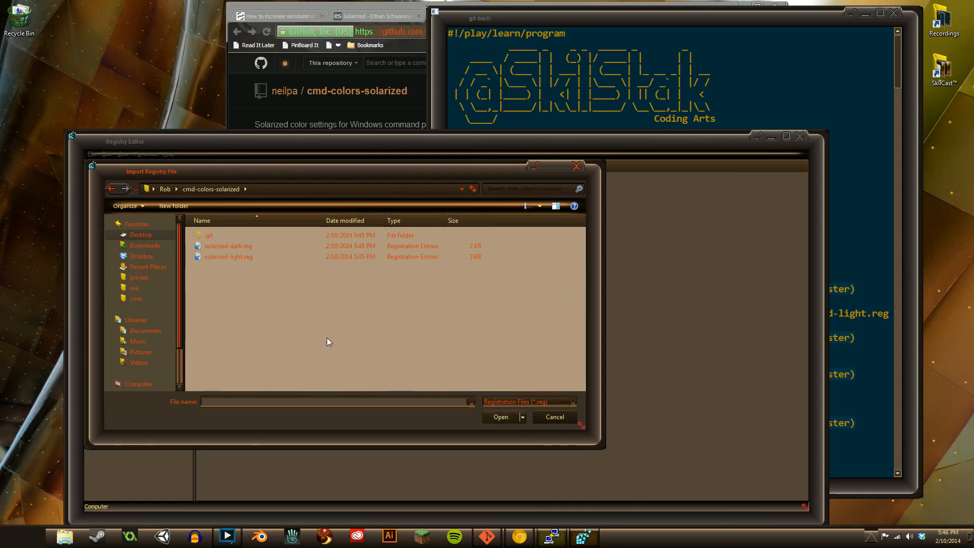
click(228, 256)
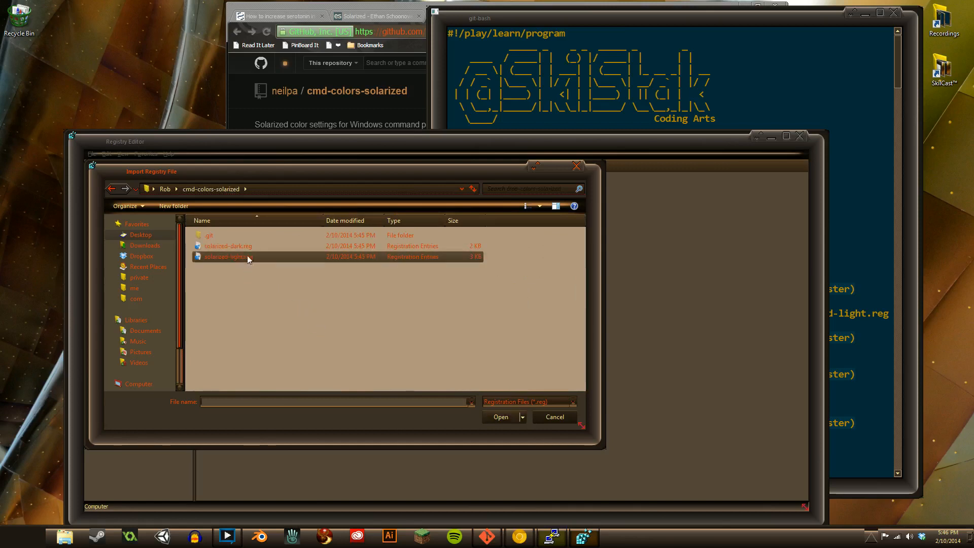
click(228, 246)
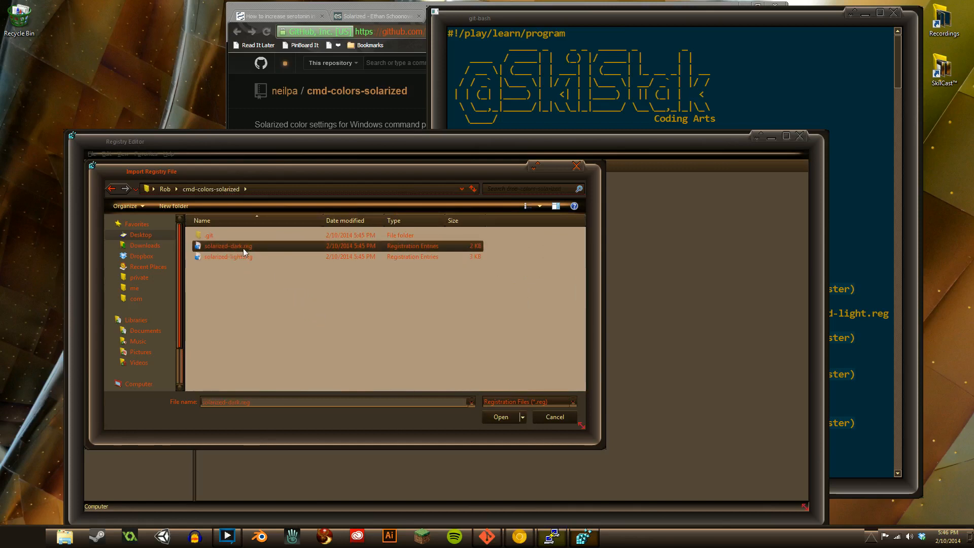
click(500, 417)
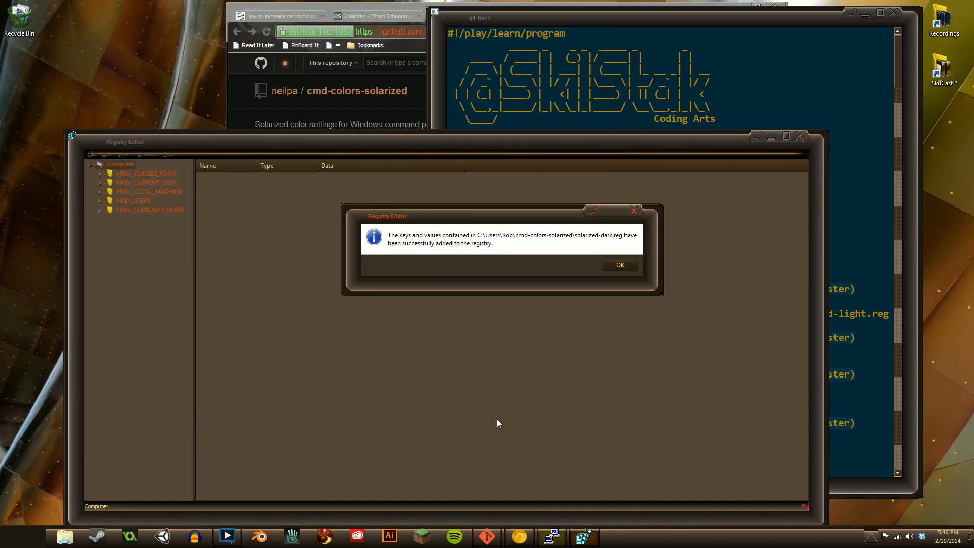
mouse_move(449, 243)
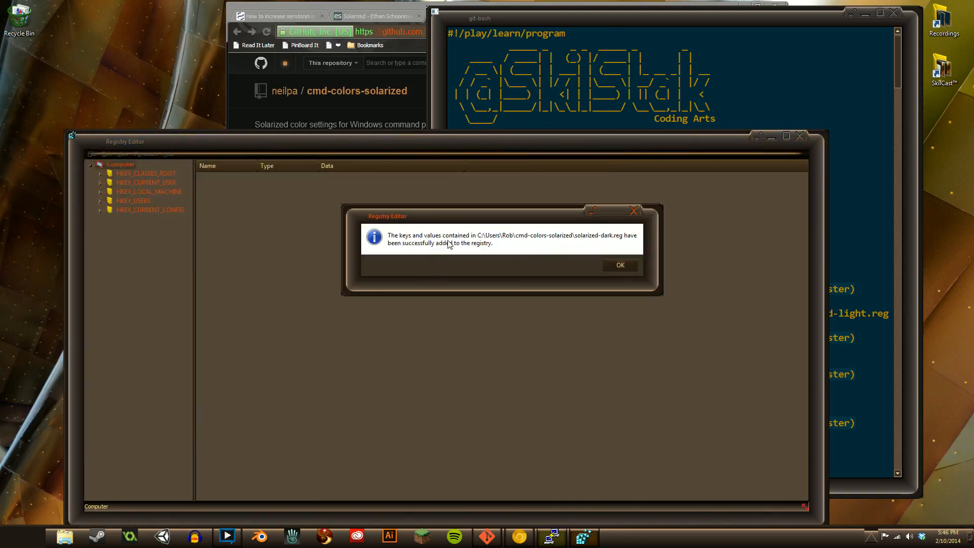
click(620, 265)
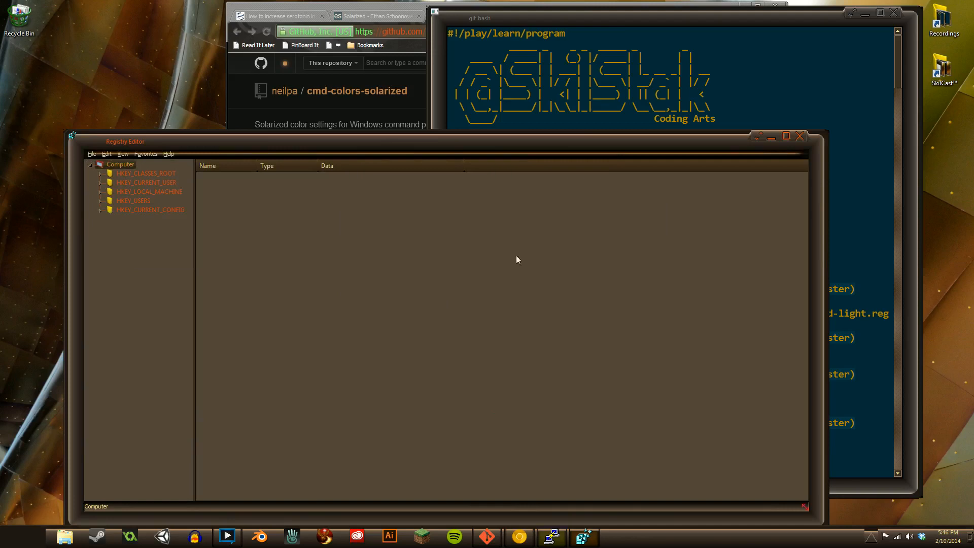
mouse_move(803, 138)
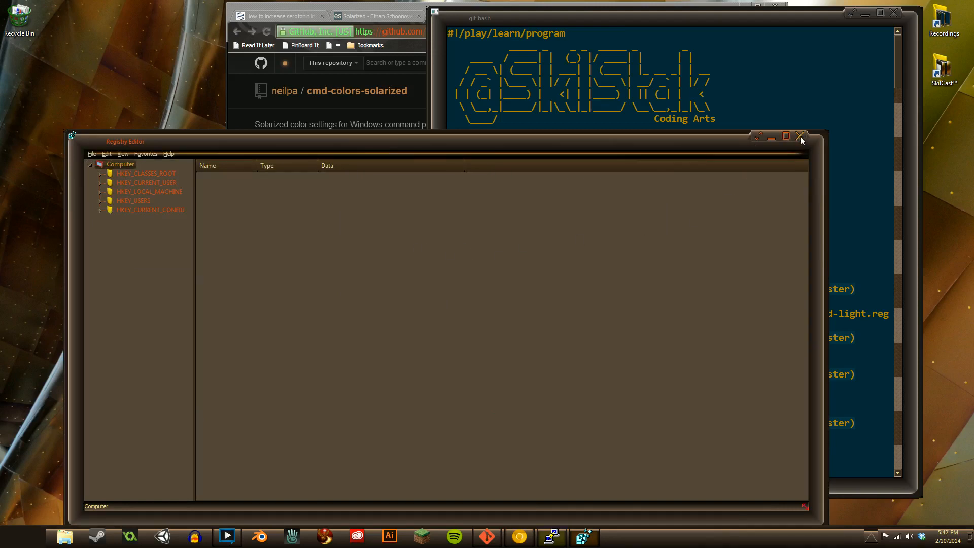
- Close Registry Editor, try ls --col and dir --color in Command Prompt, then close it
click(800, 136)
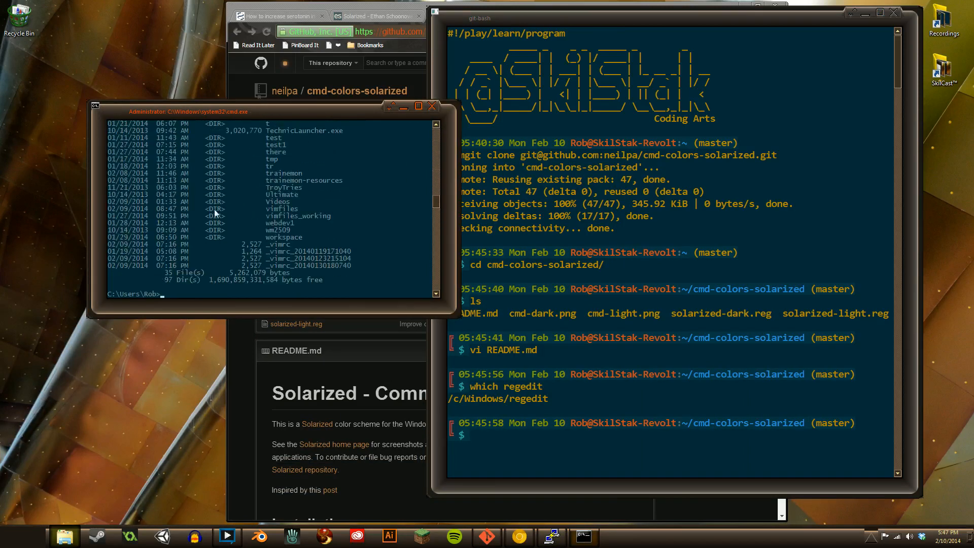
mouse_move(350, 254)
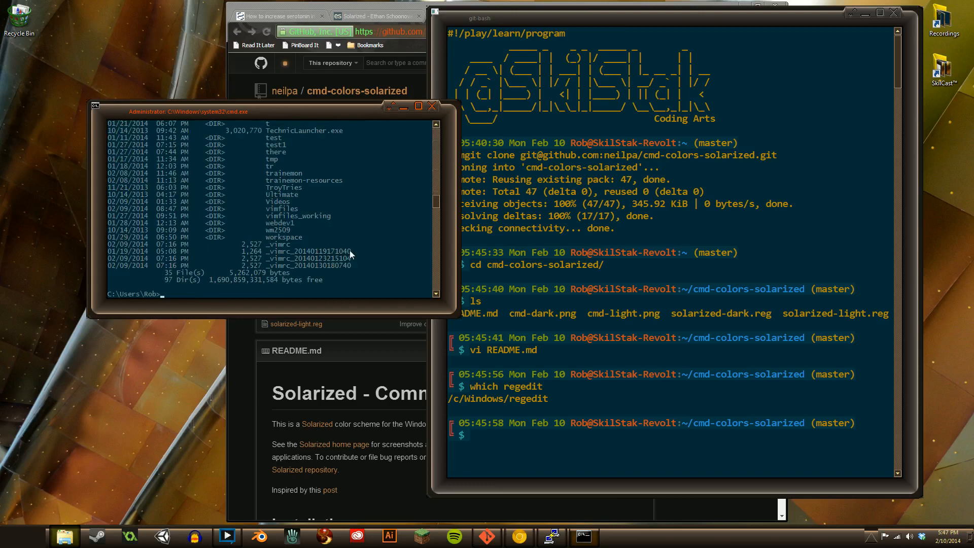
mouse_move(365, 254)
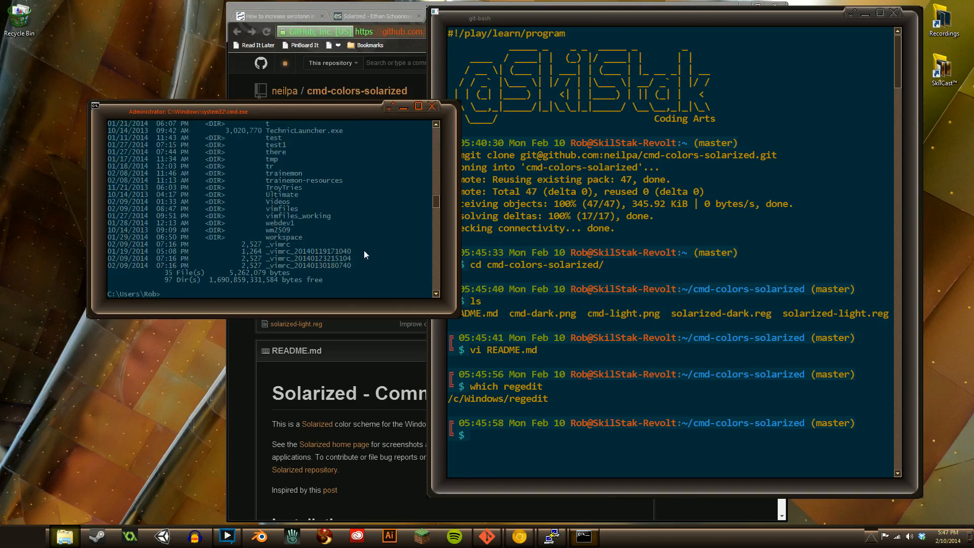
text(ls --color)
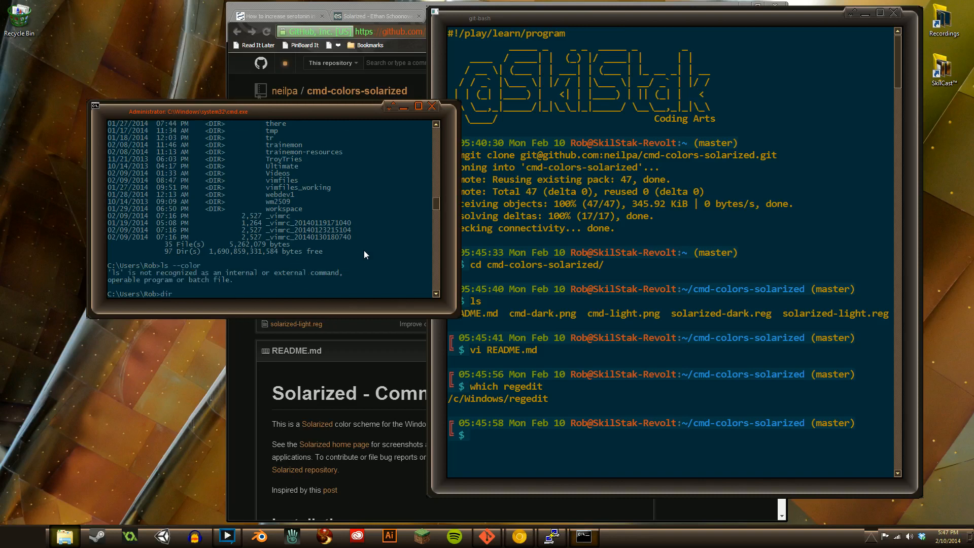
text(dir --color)
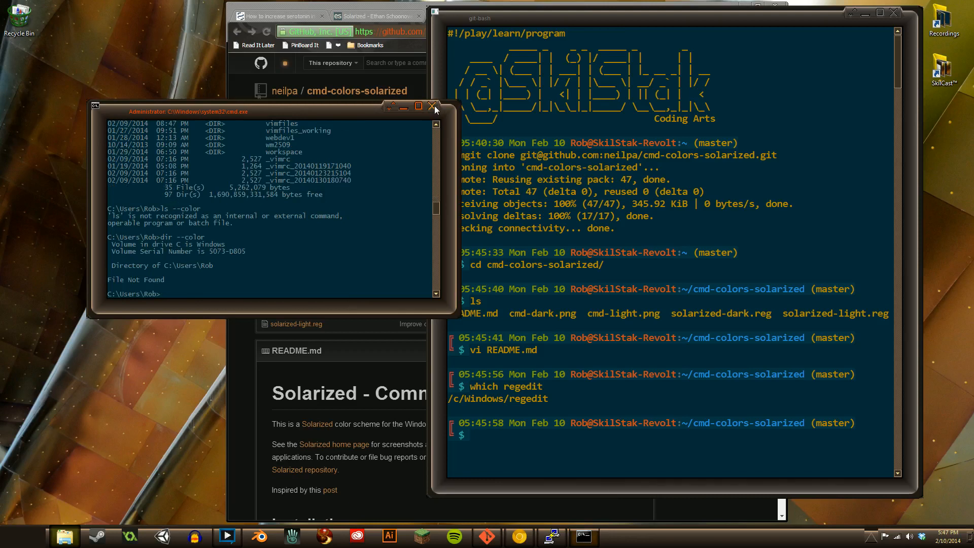
click(432, 105)
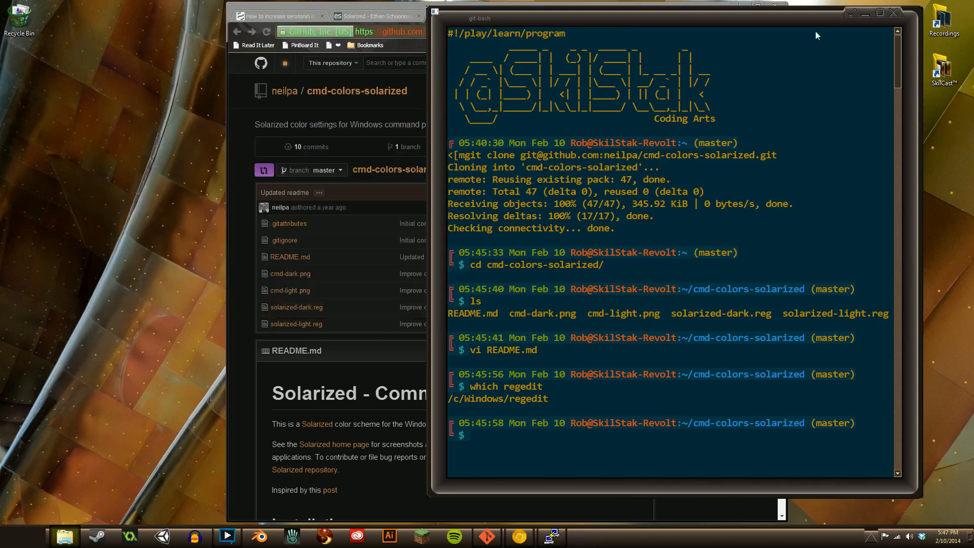
mouse_move(572, 242)
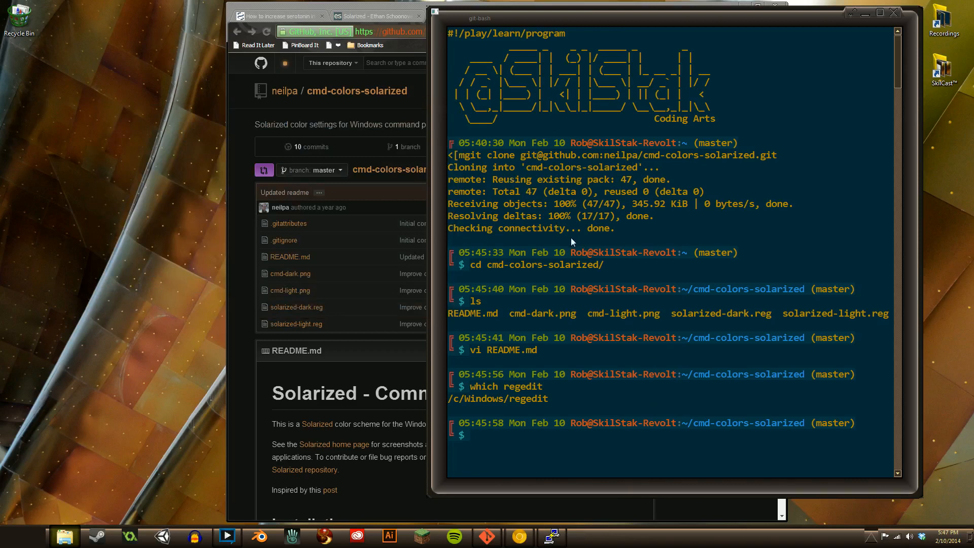
mouse_move(600, 323)
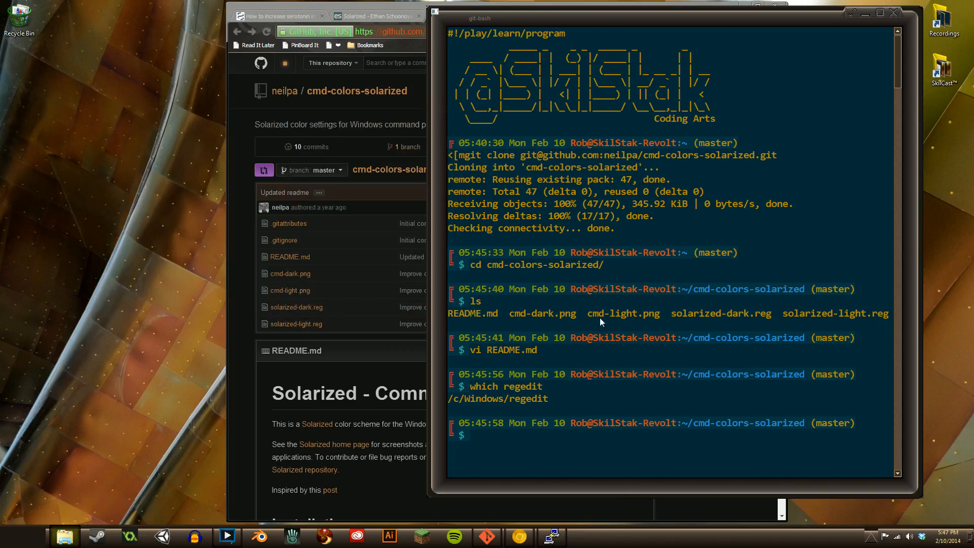
mouse_move(634, 416)
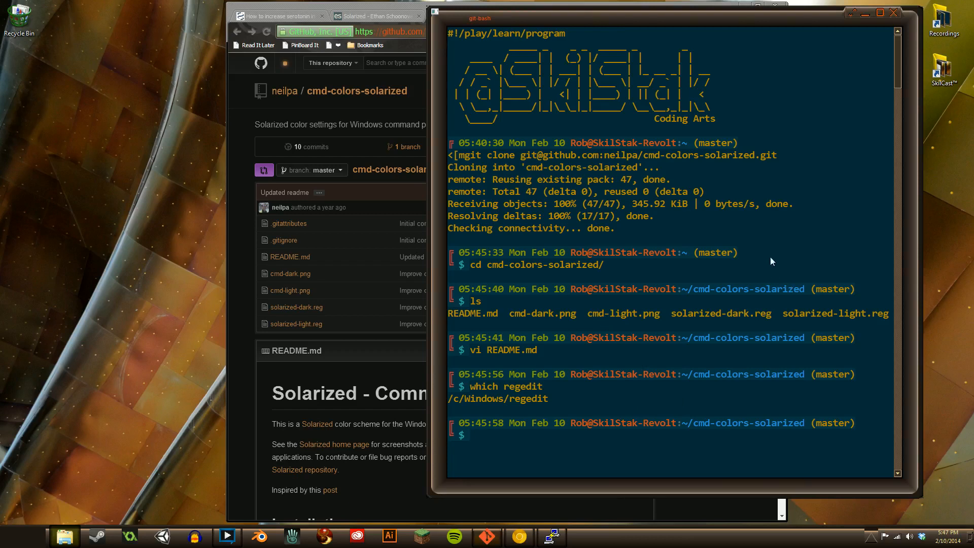
- Run df, colors, ansicolors and ls to print the Solarized and ANSI colour test tables
text(df)
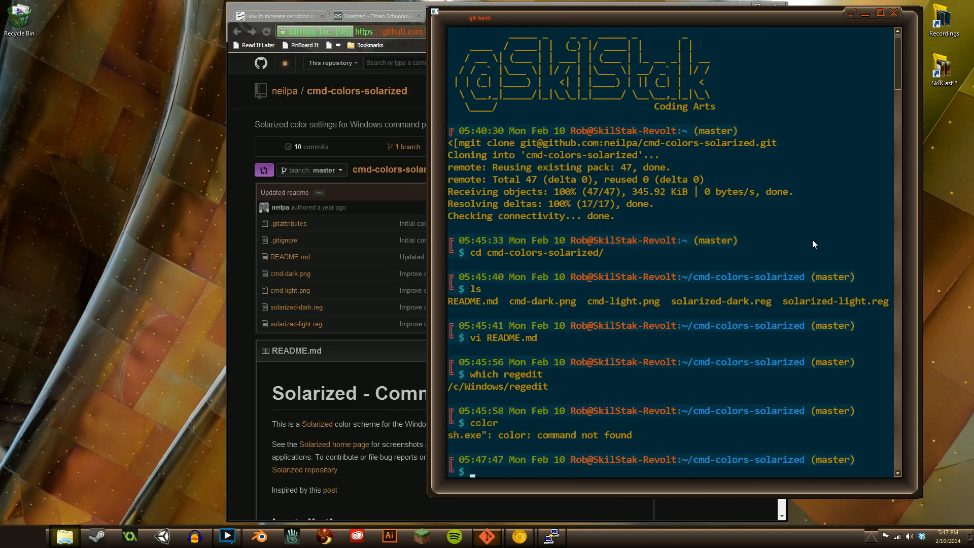
text(colors)
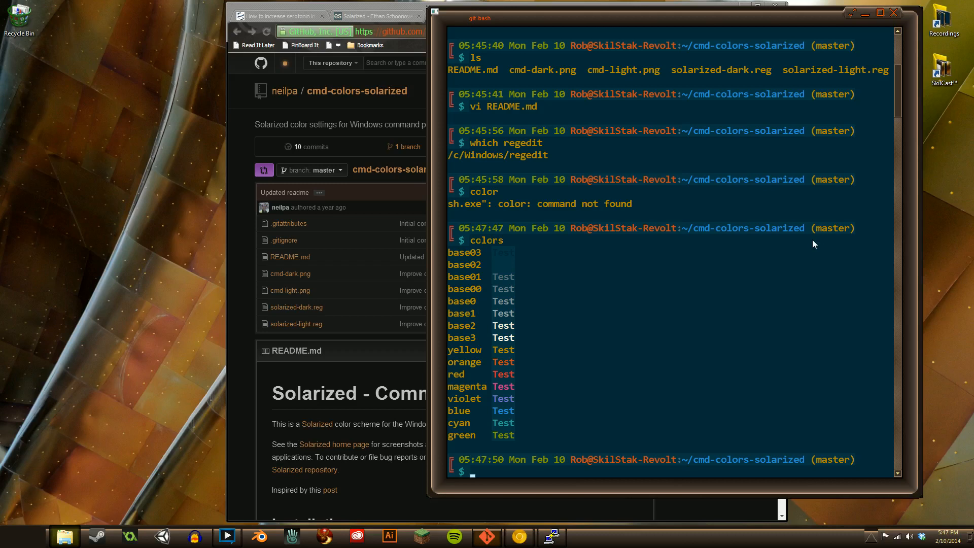
text(ans)
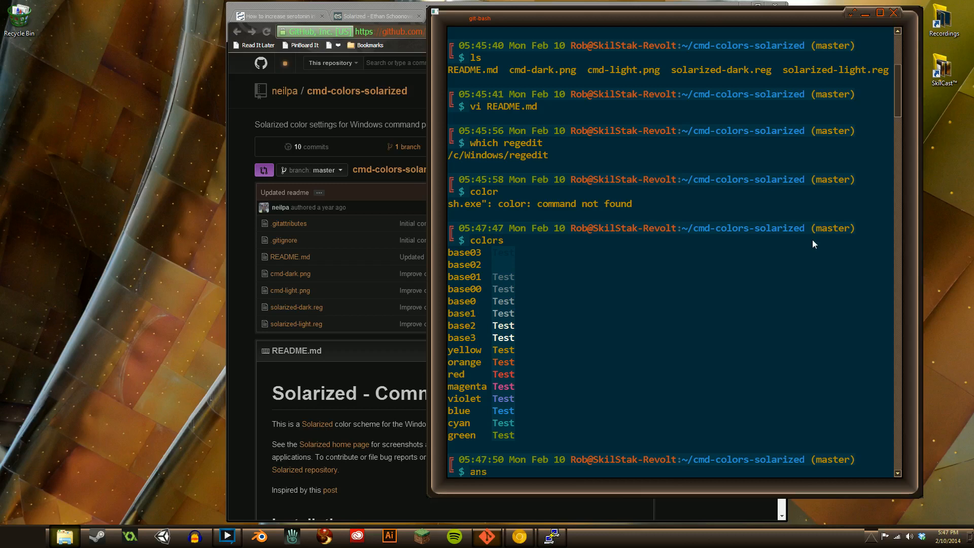
text(icolors)
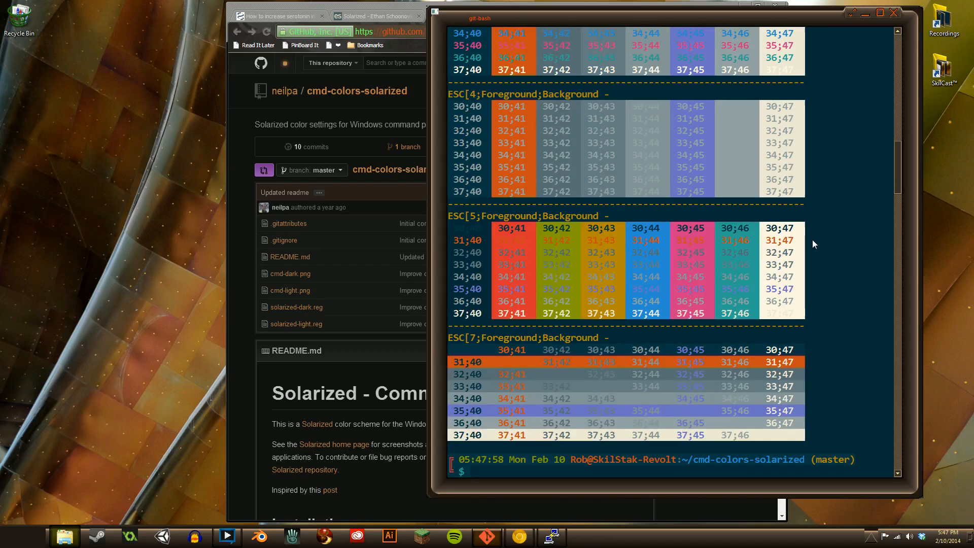
text(ls)
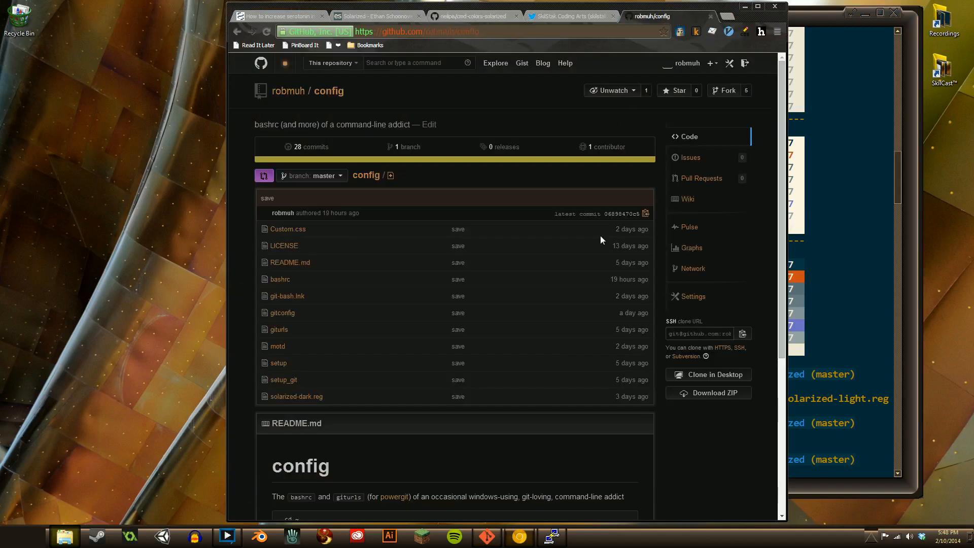
mouse_move(288, 400)
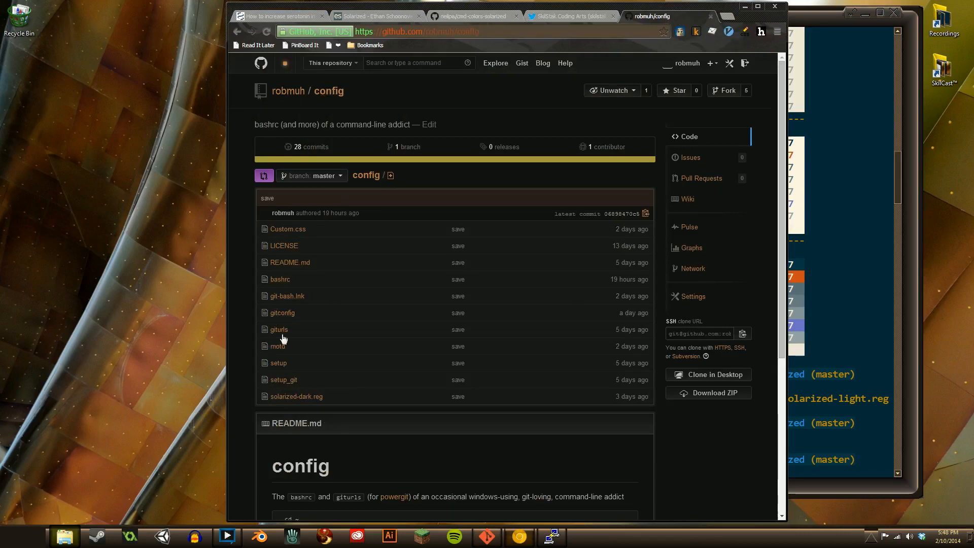
mouse_move(288, 353)
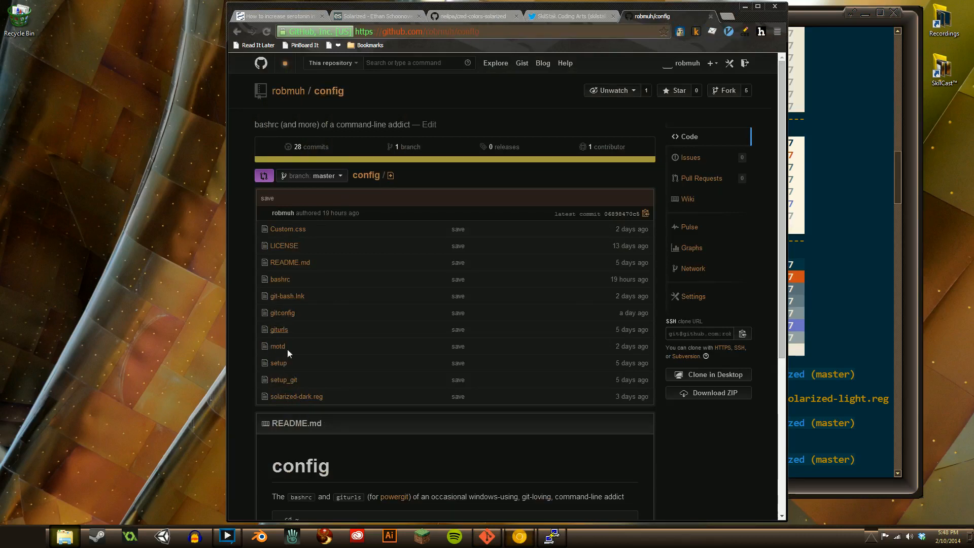
mouse_move(305, 349)
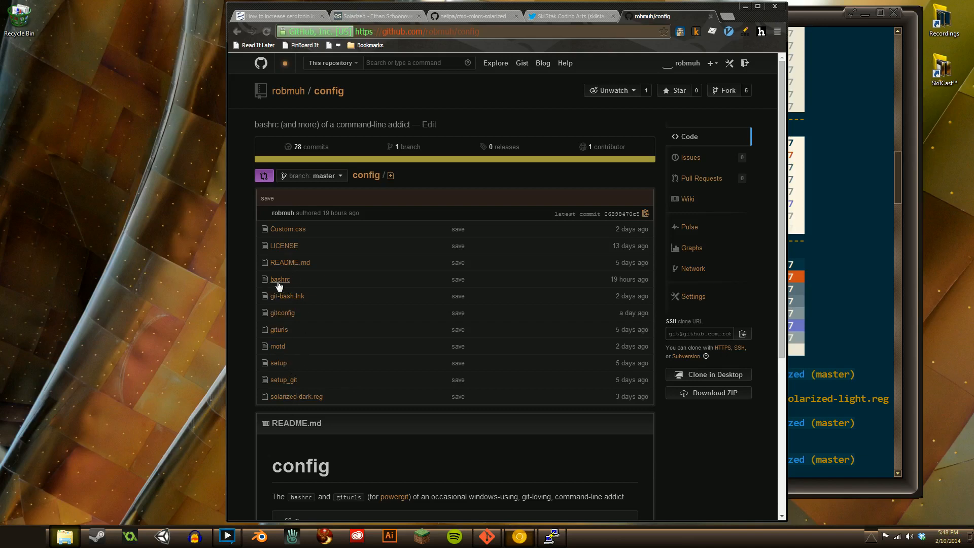
mouse_move(575, 17)
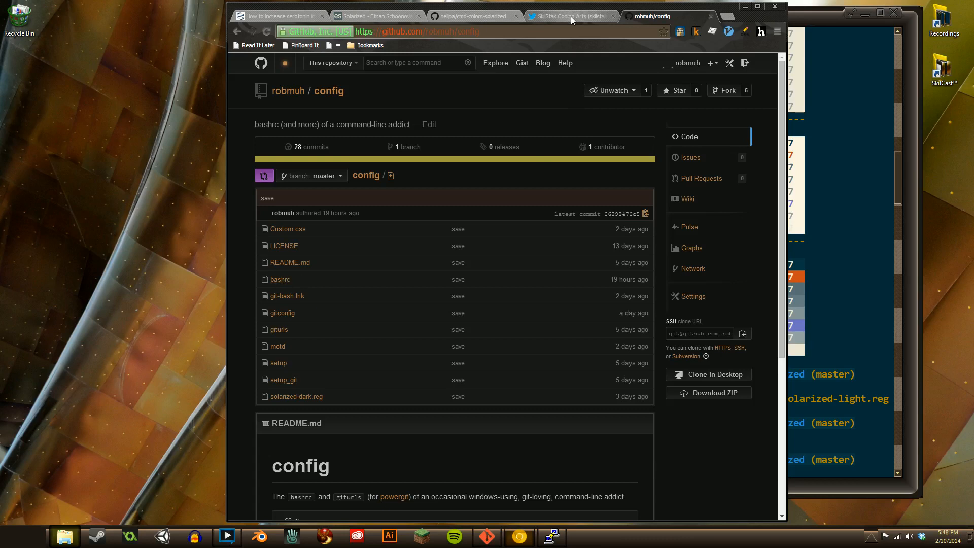
- Switch Chrome to the SkilStak Twitter profile page
click(573, 16)
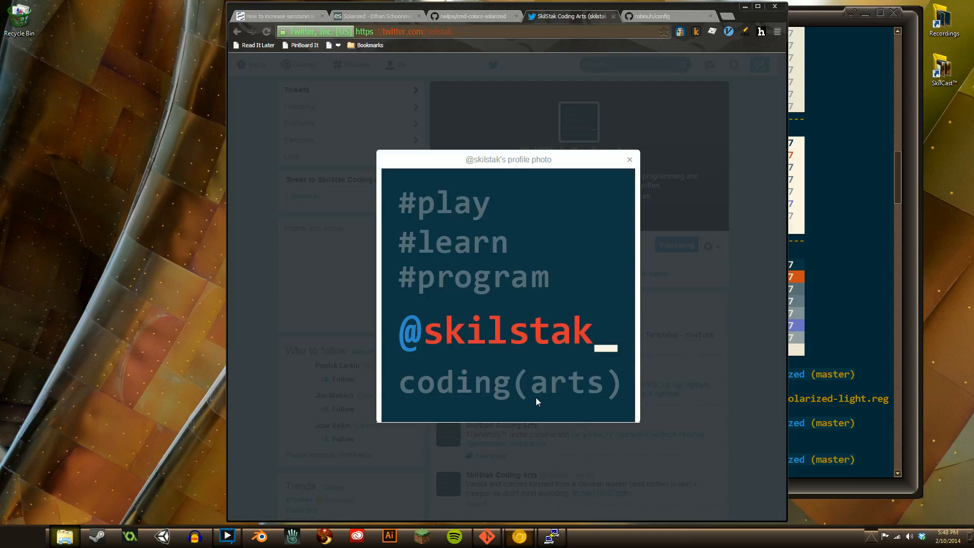
mouse_move(467, 320)
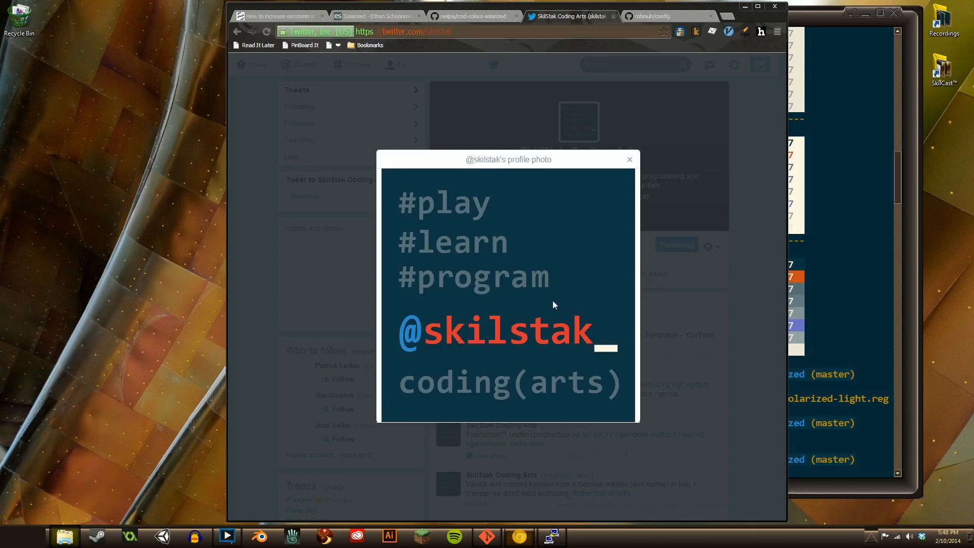
mouse_move(566, 307)
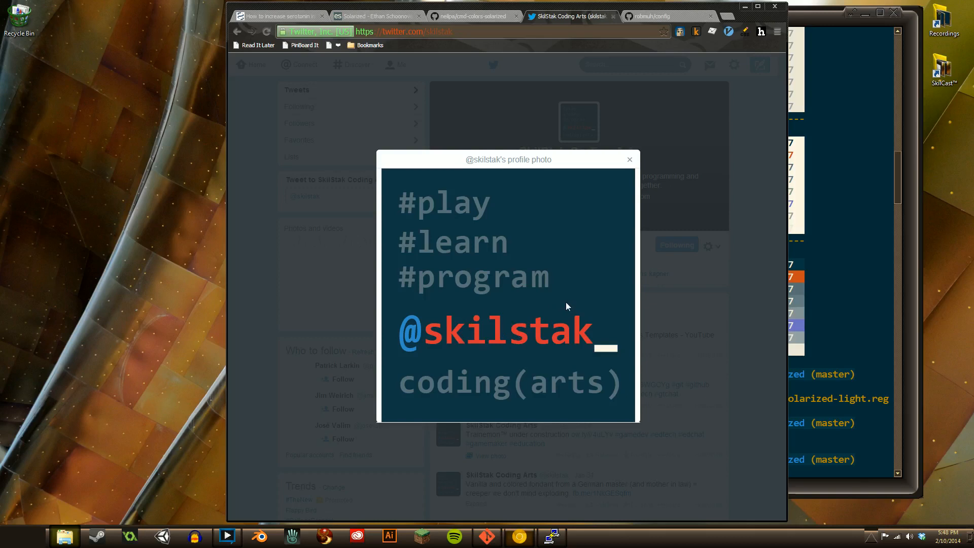
mouse_move(629, 159)
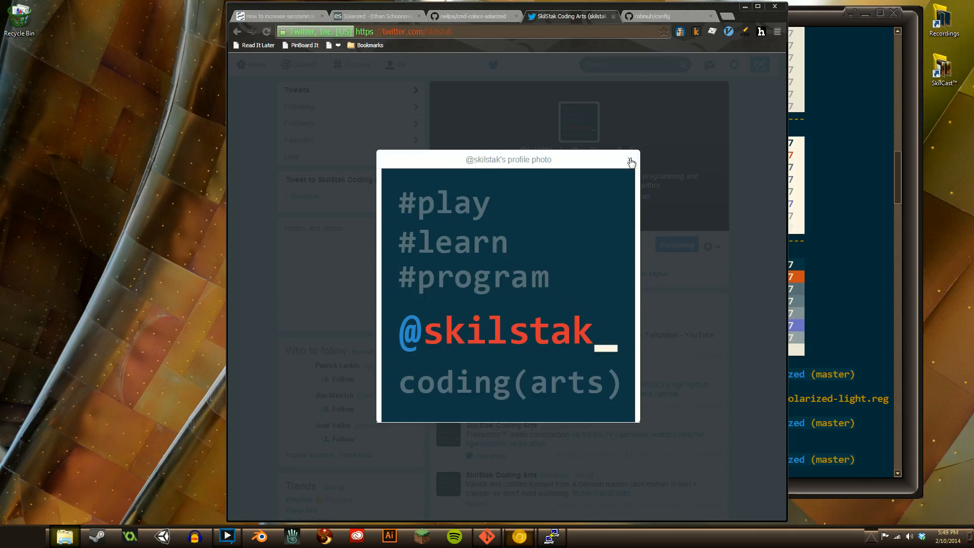
- Close the enlarged SkilStak profile photo on Twitter
click(631, 160)
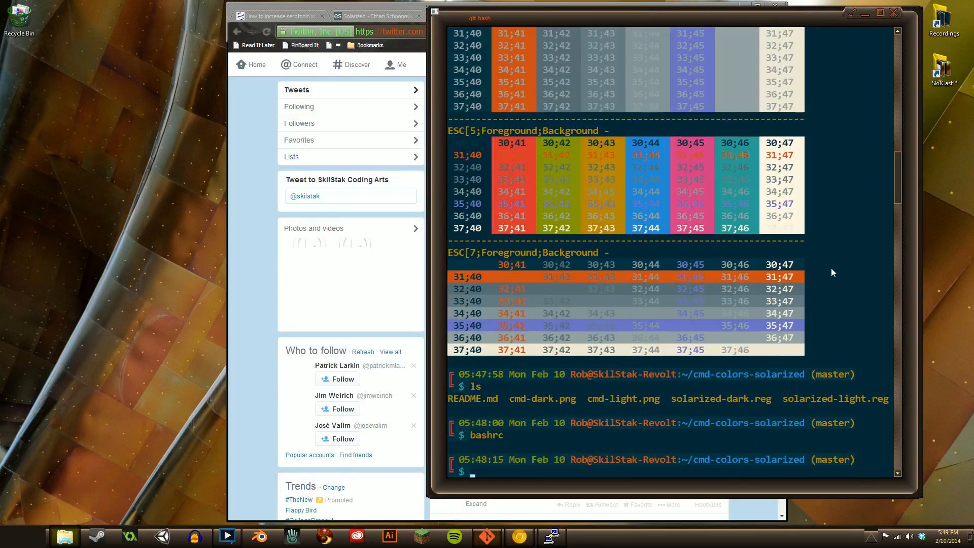